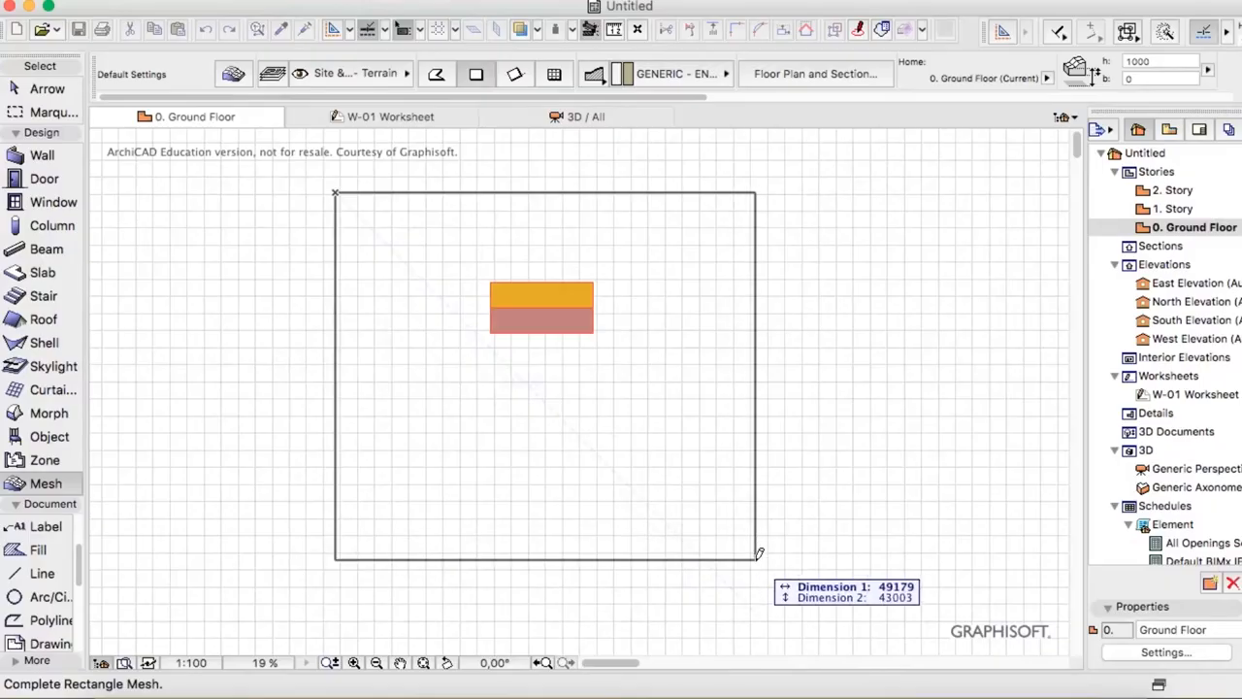
# Step: Complete the rectangular terrain mesh around the house and switch to the W-01 contour worksheet
pyautogui.click(761, 553)
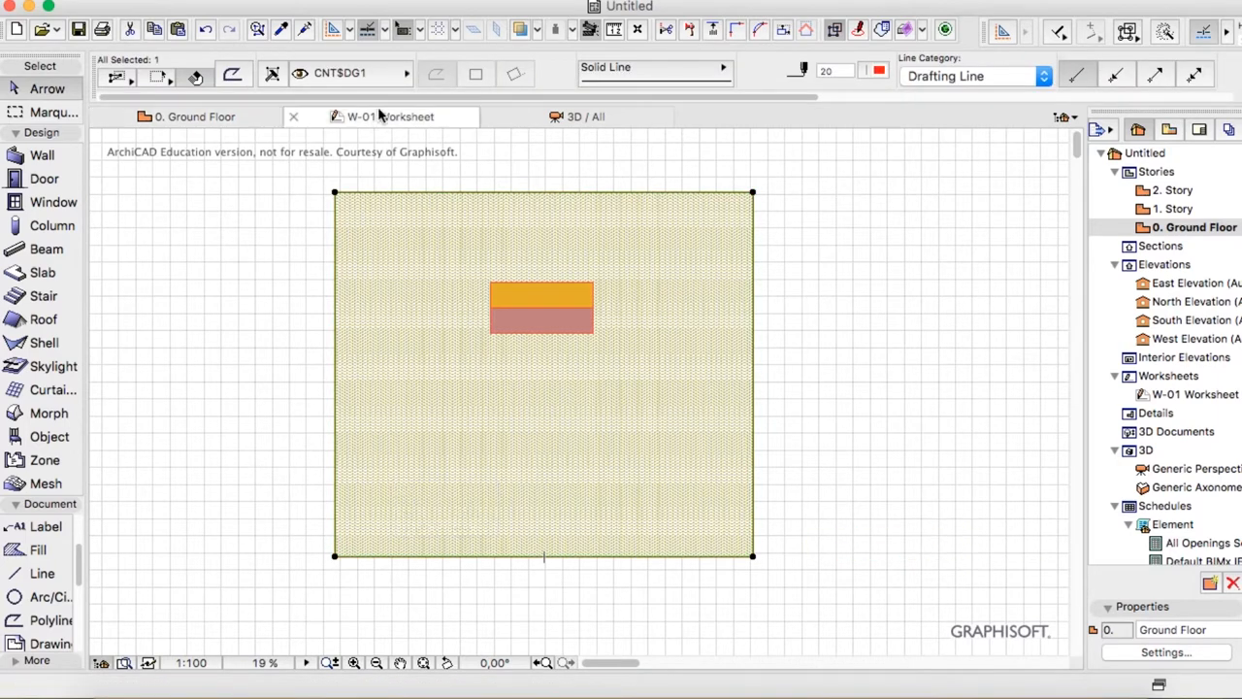
pyautogui.click(390, 117)
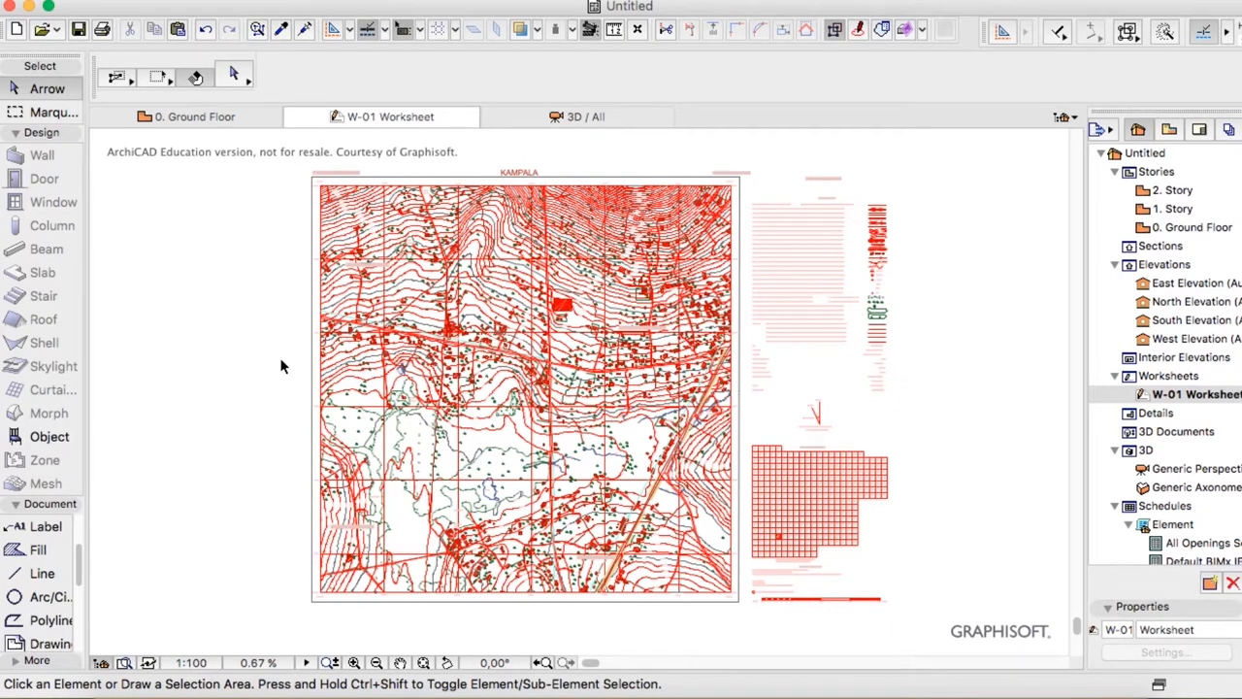
pyautogui.moveTo(568, 352)
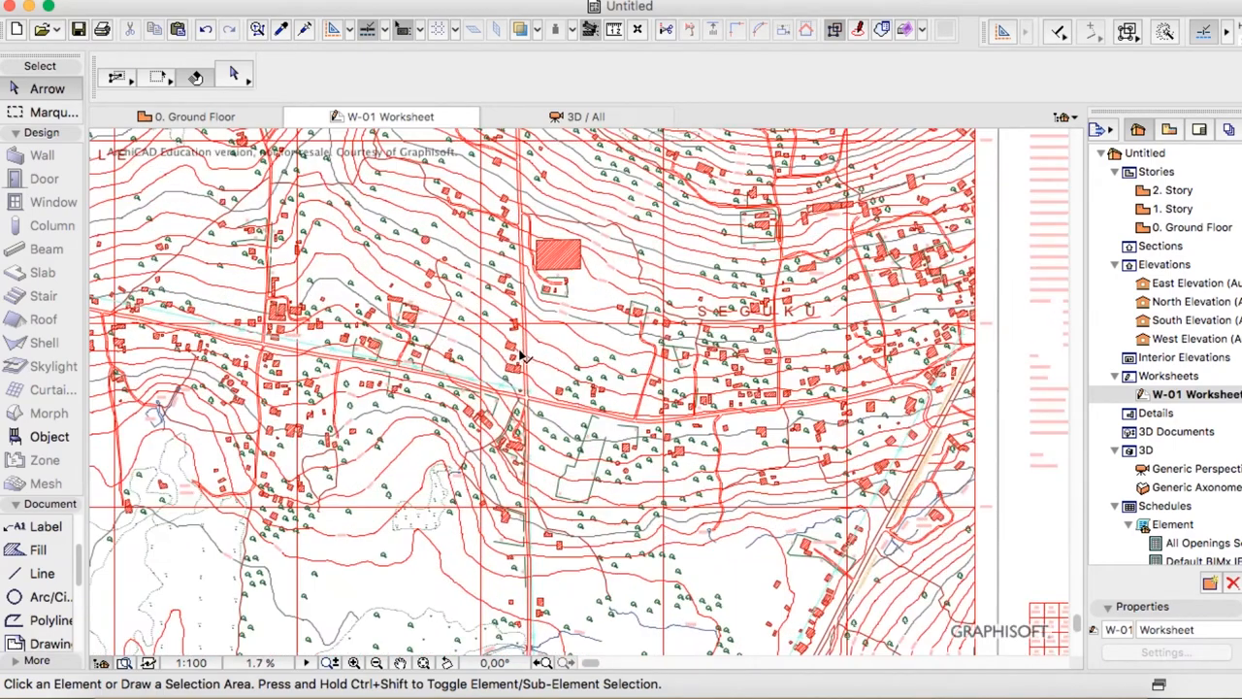
pyautogui.moveTo(456, 459)
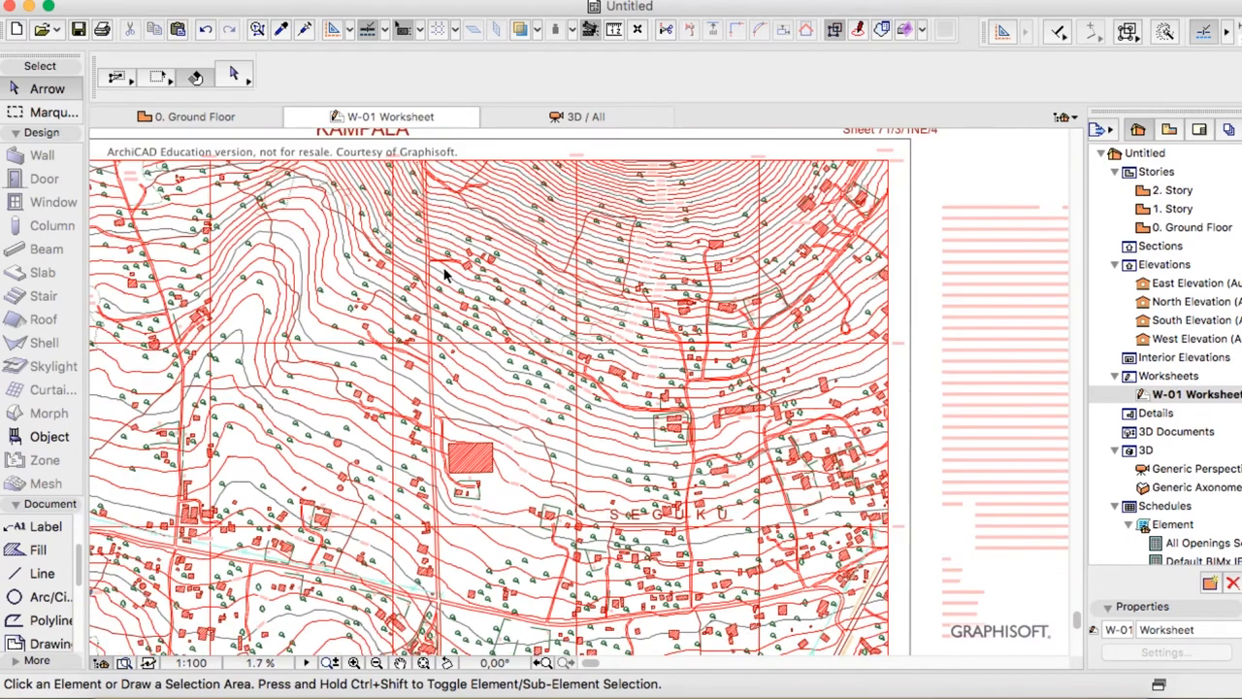
# Step: Paste the copied mesh outline onto the contour map near the house site
pyautogui.press('cmd+v')
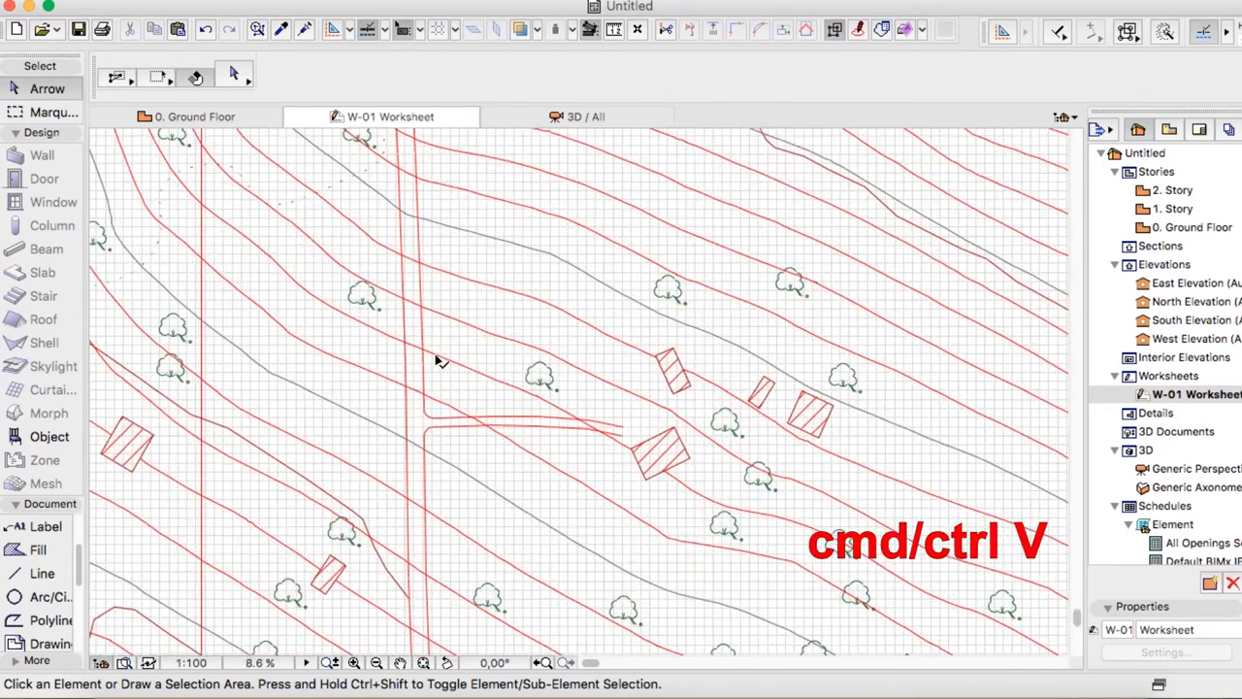
pyautogui.press('cmd+v')
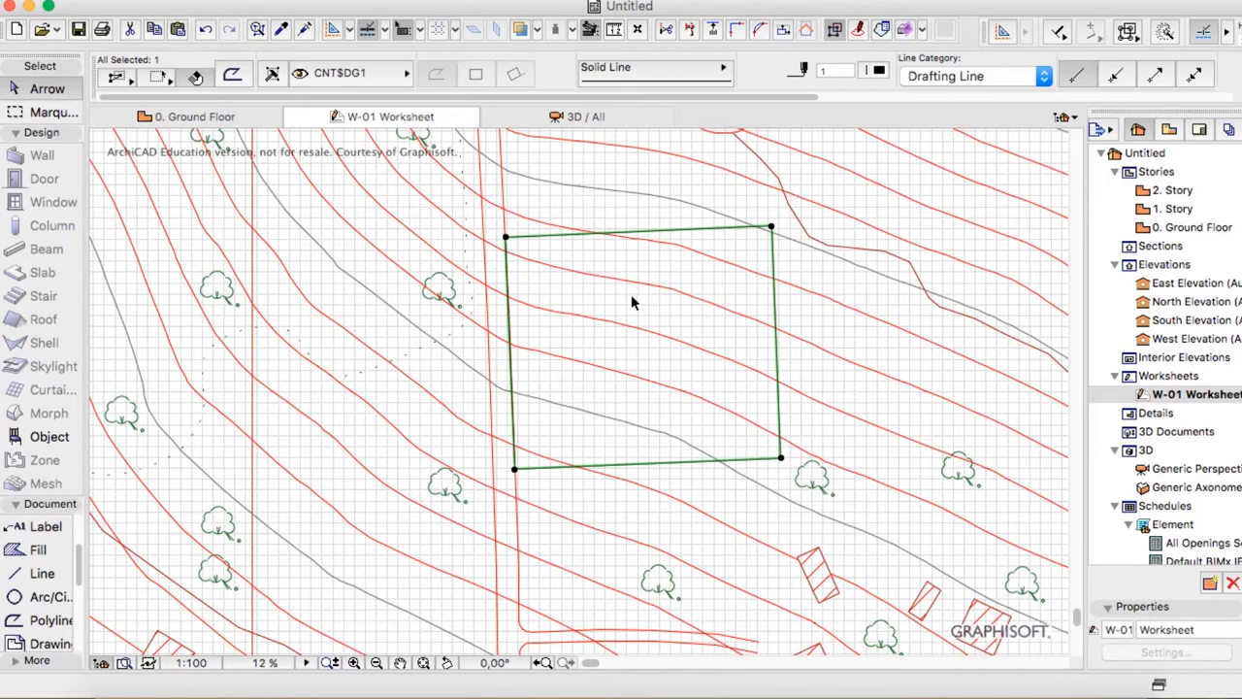
# Step: Deselect the outline, then copy the outline together with the trimmed contour pieces
pyautogui.click(747, 422)
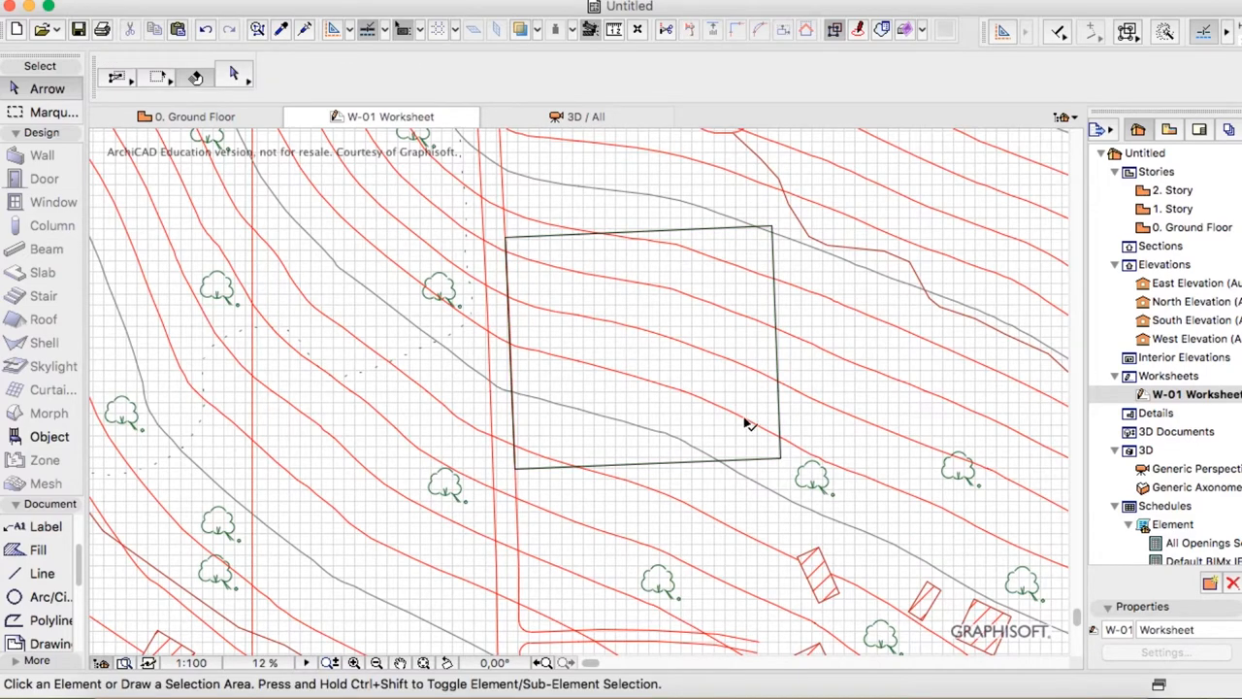
pyautogui.moveTo(530, 493)
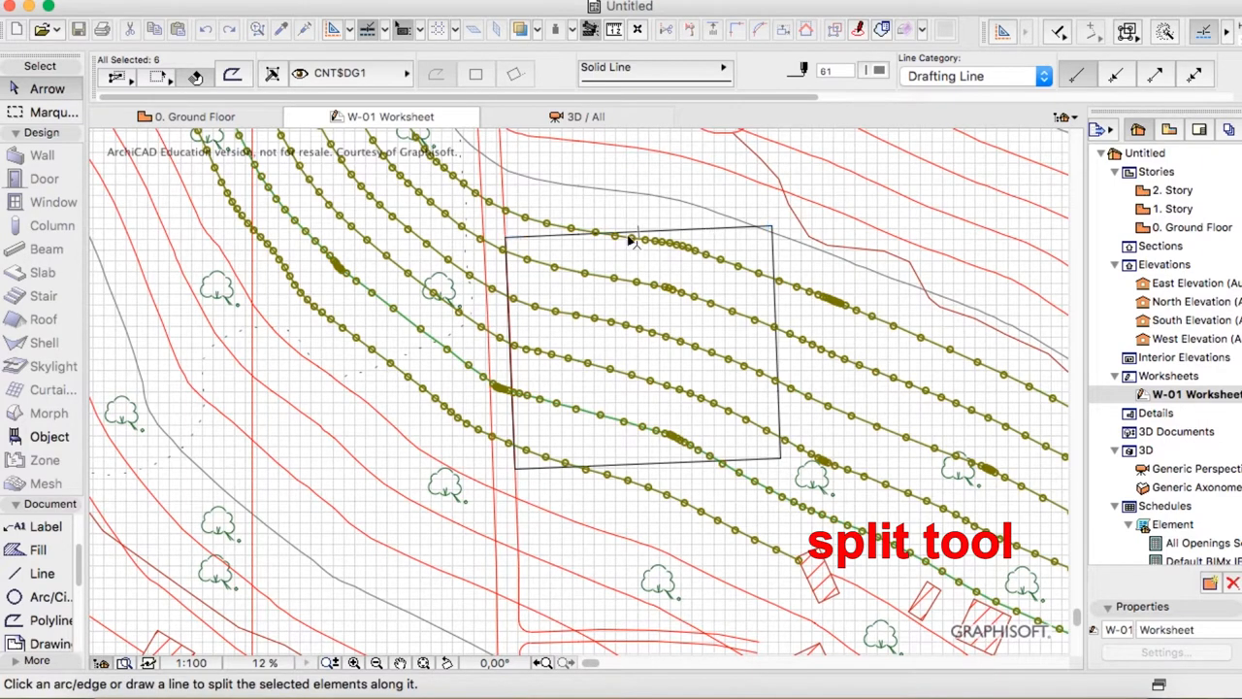
pyautogui.moveTo(597, 238)
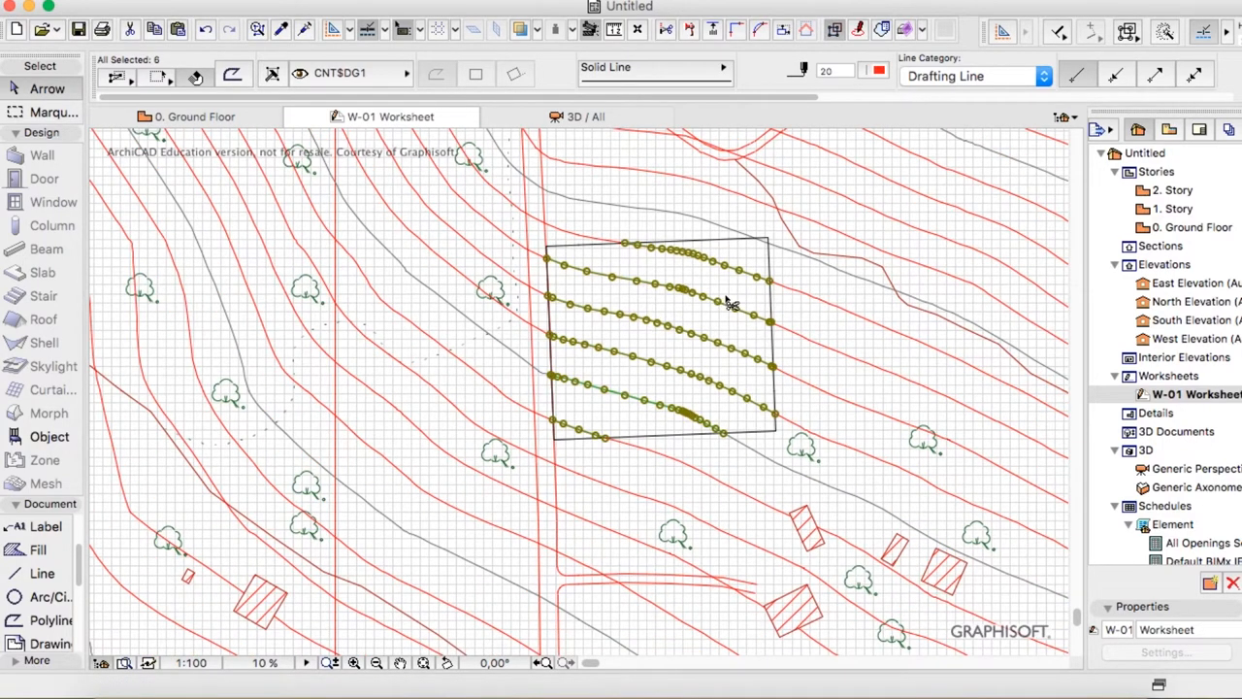
pyautogui.press('cmd+c')
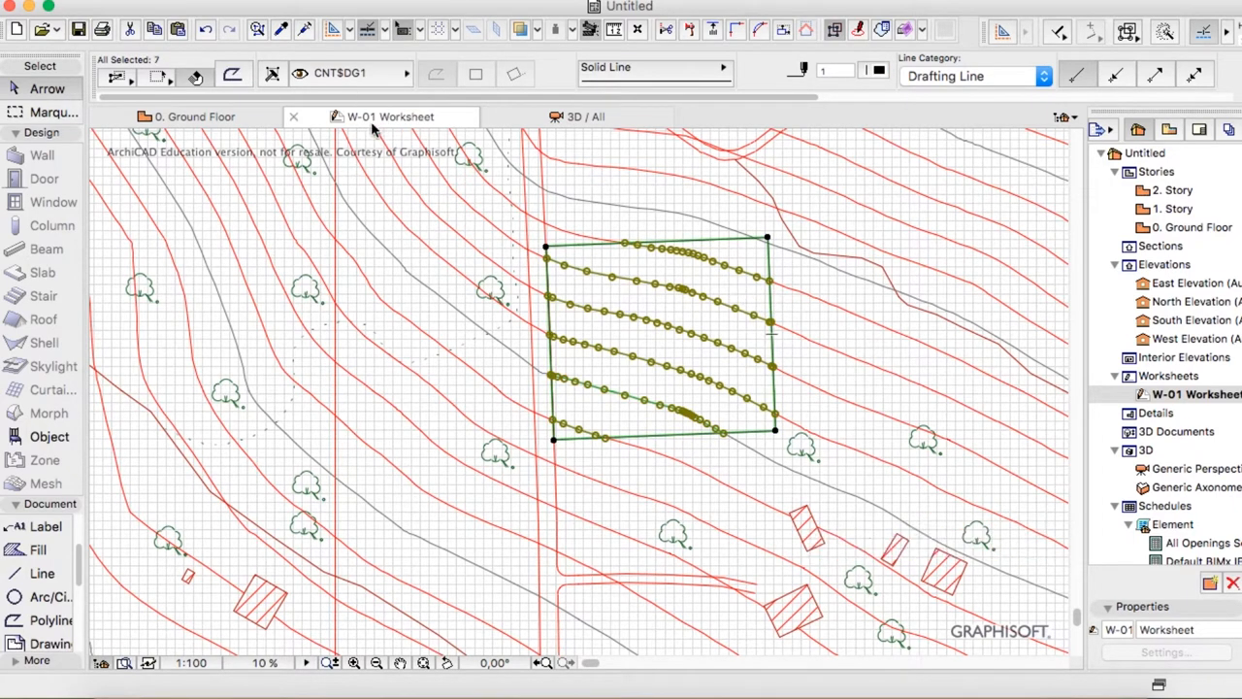
# Step: Paste the outline and trimmed contours onto the ground floor plan, aligned with the mesh
pyautogui.click(193, 117)
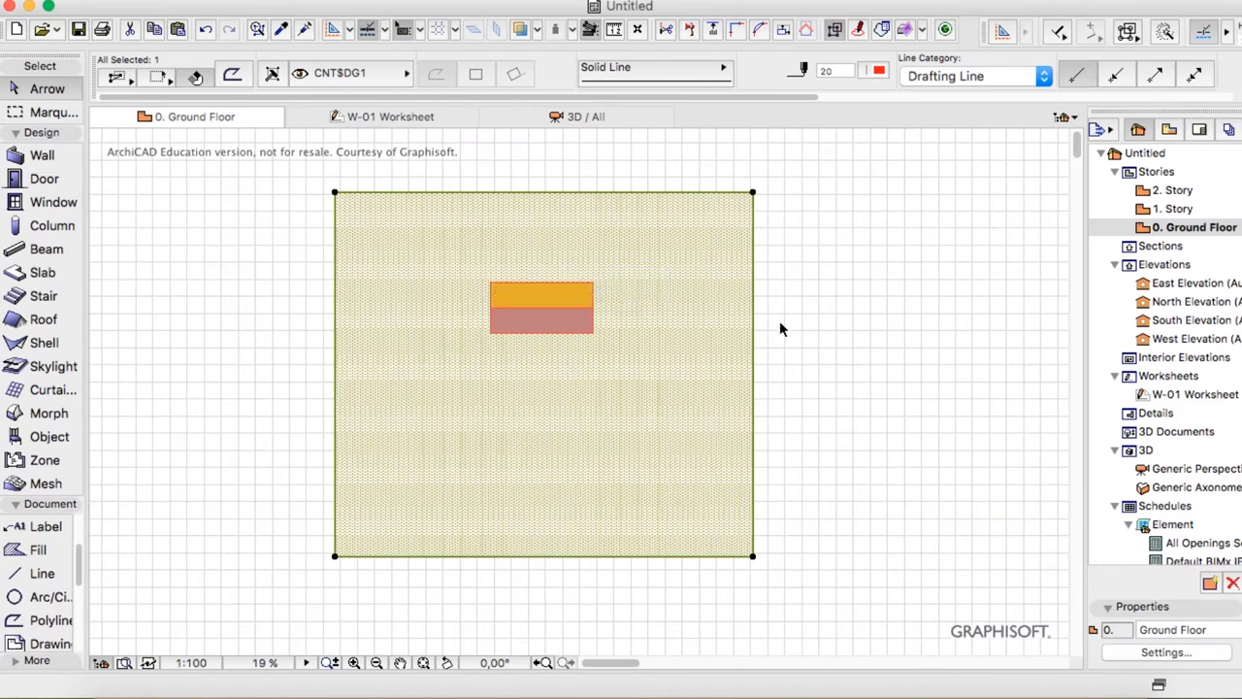
pyautogui.press('cmd+v')
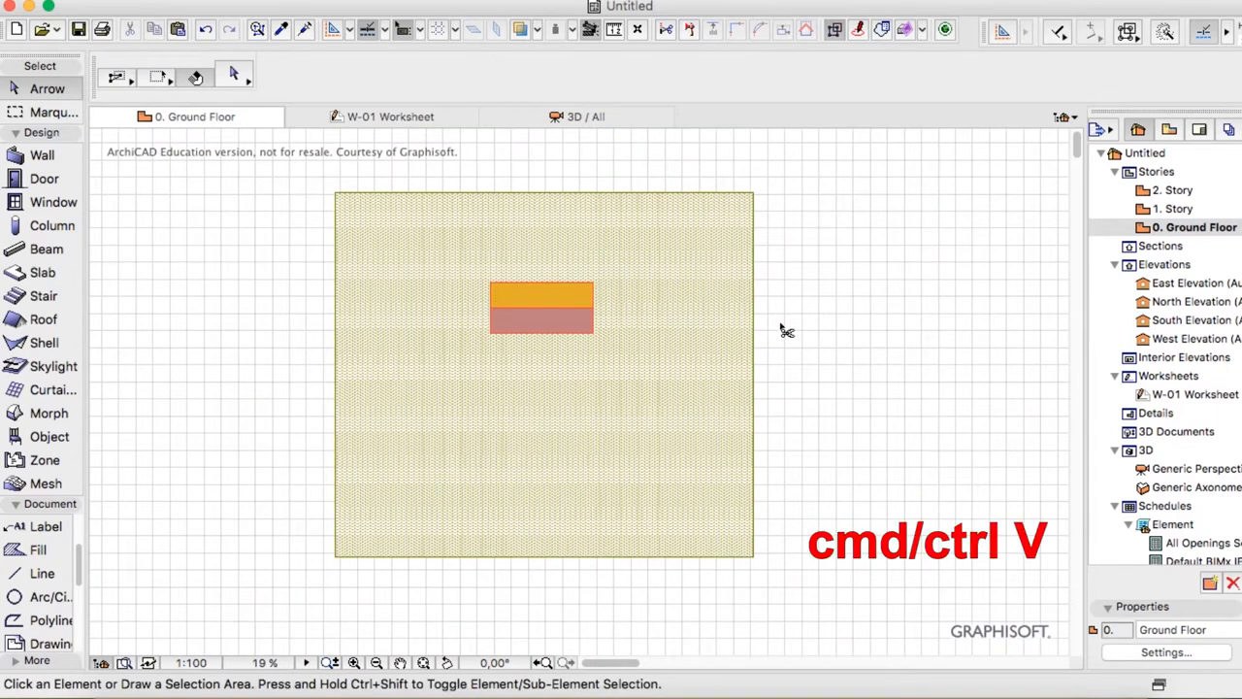
pyautogui.press('cmd+v')
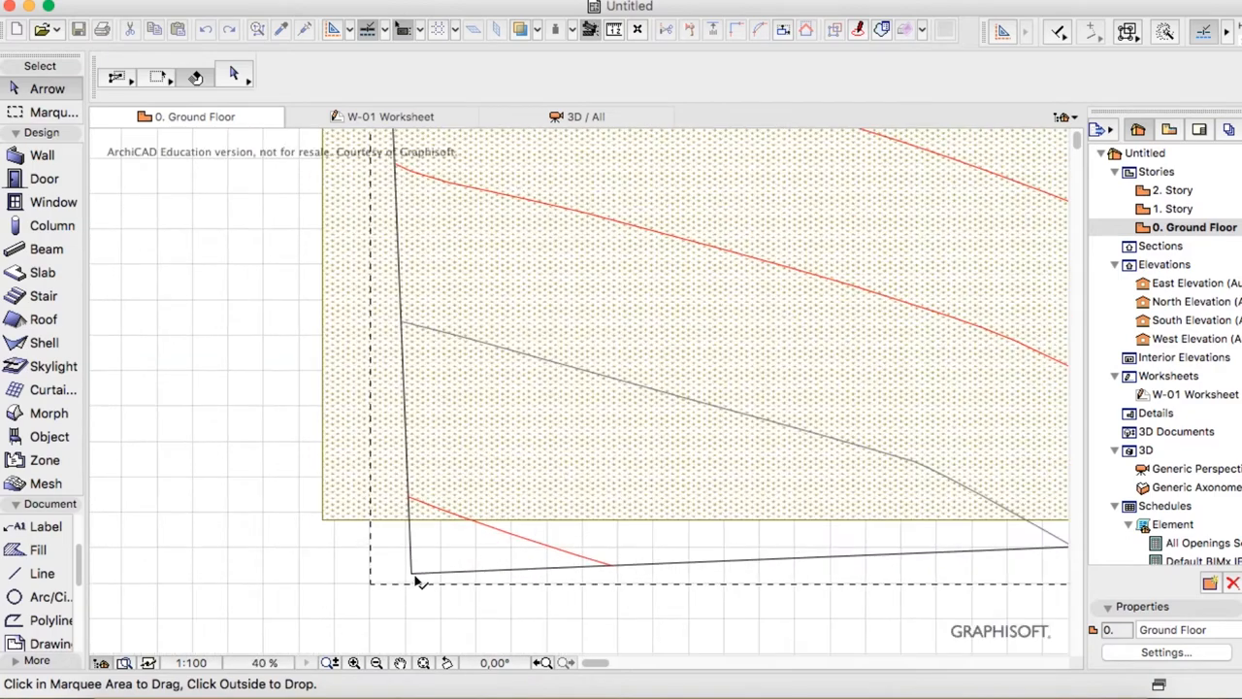
pyautogui.press('cmd+e')
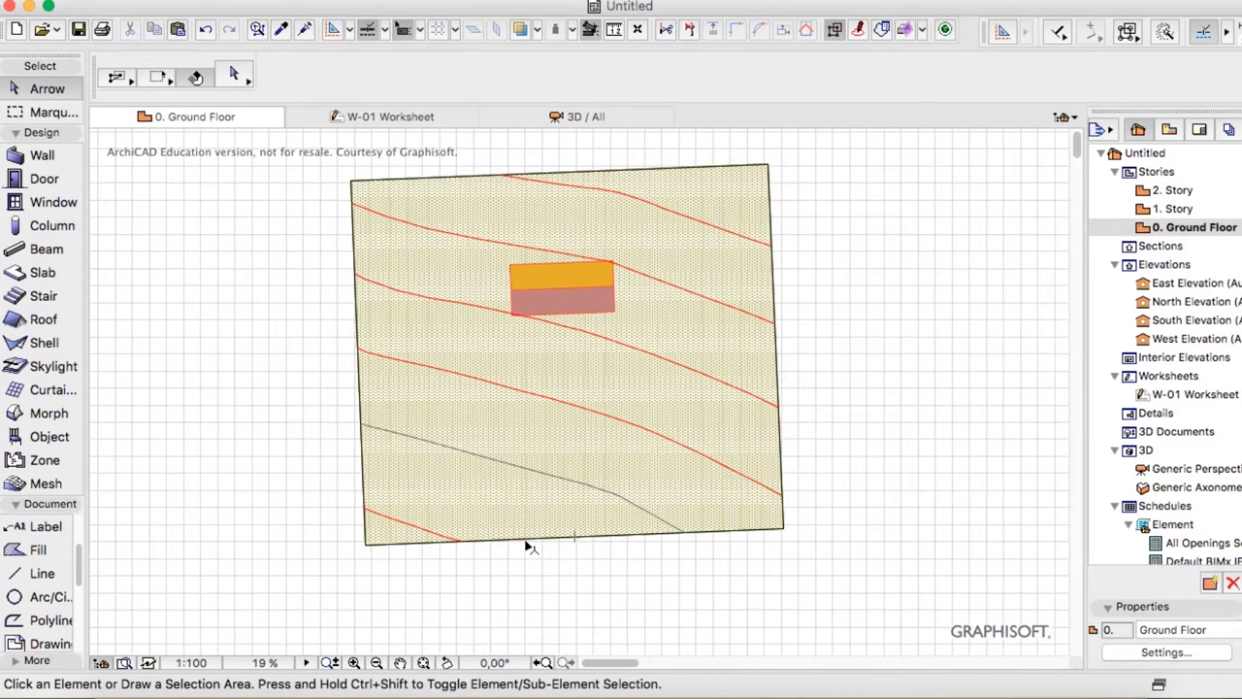
pyautogui.moveTo(577, 286)
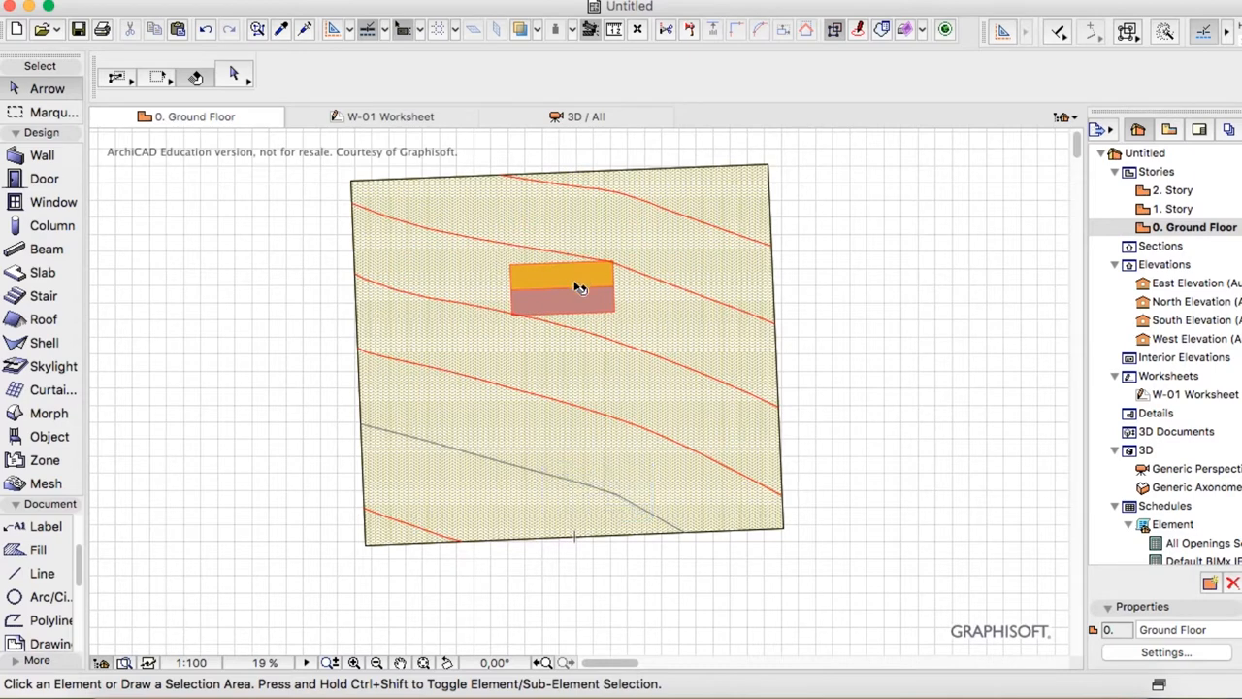
pyautogui.moveTo(573, 291)
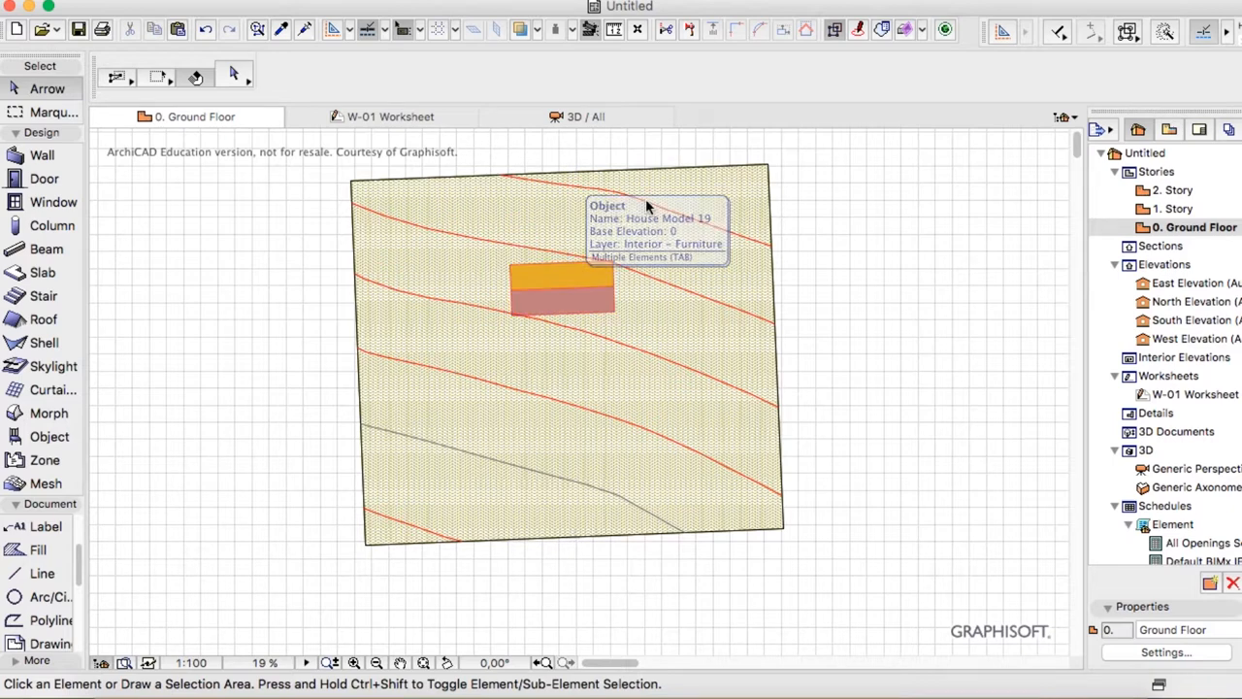
pyautogui.moveTo(516, 457)
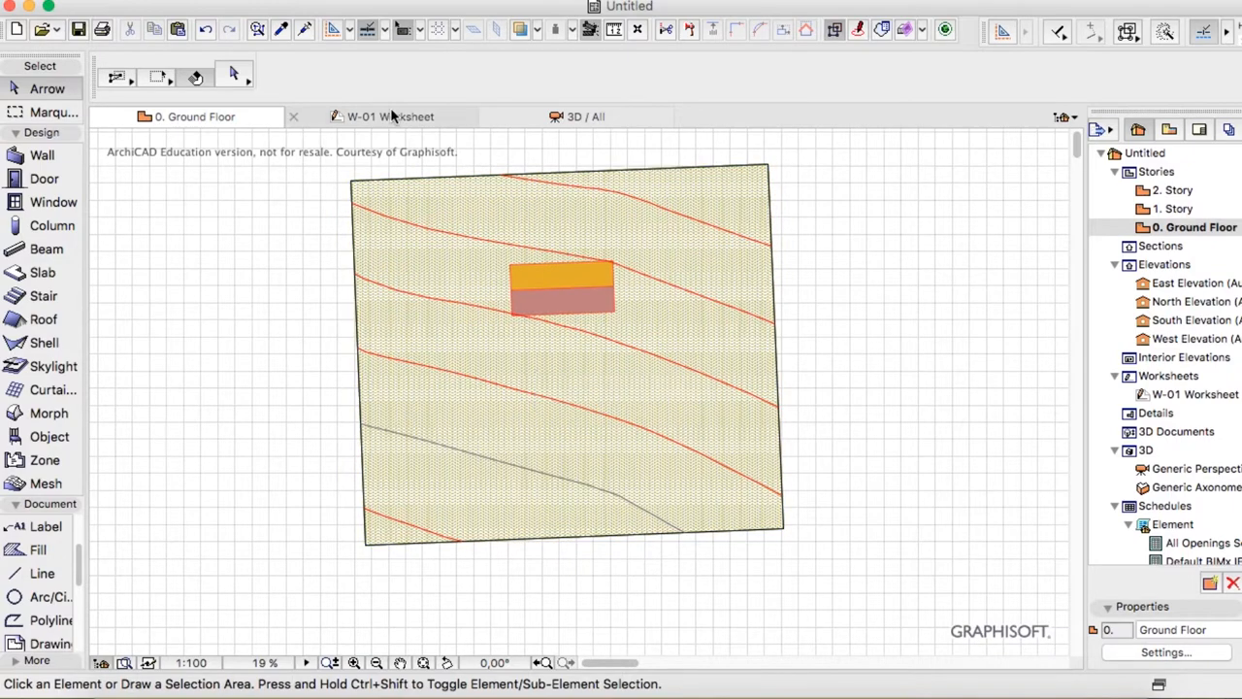
# Step: Check a contour line on the W-01 worksheet, then settle back on the 0. Ground Floor plan
pyautogui.click(390, 116)
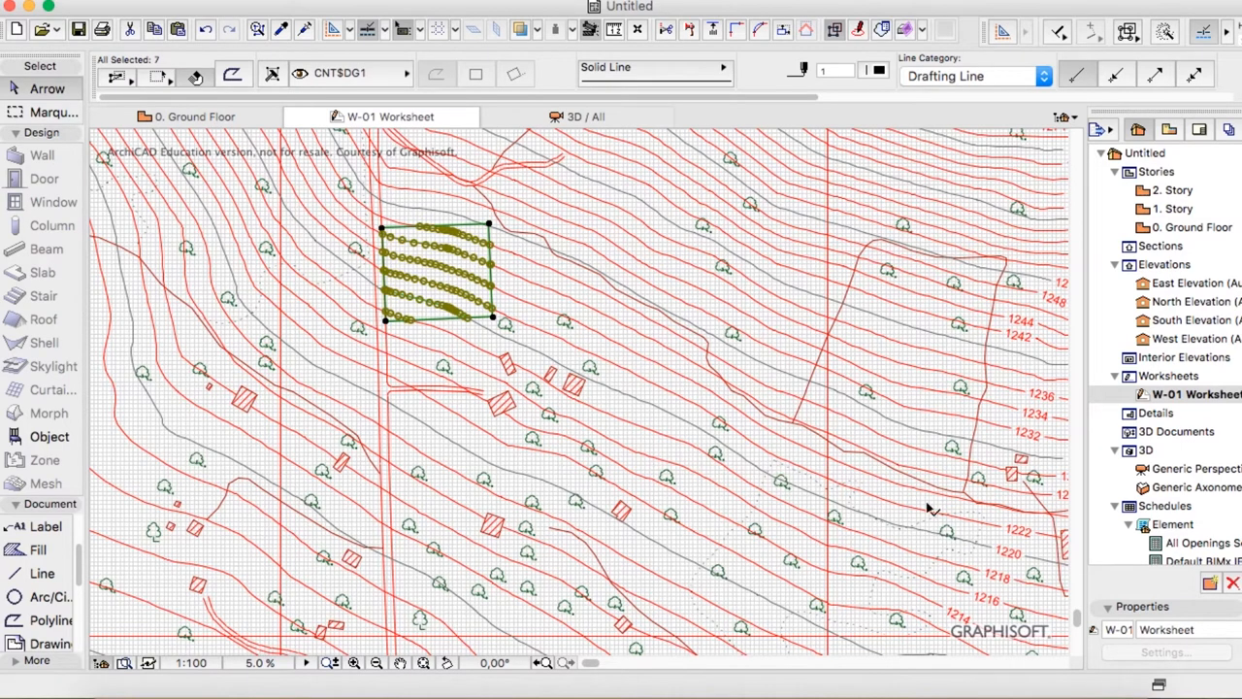
pyautogui.click(519, 262)
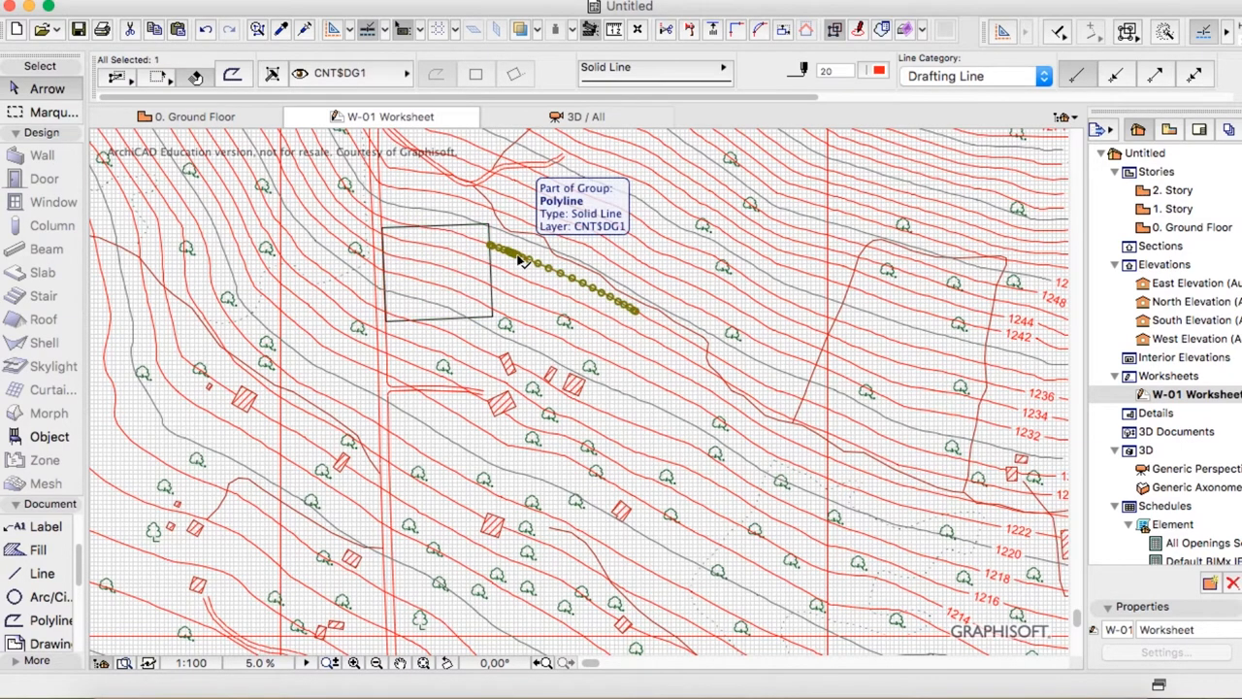
pyautogui.moveTo(456, 355)
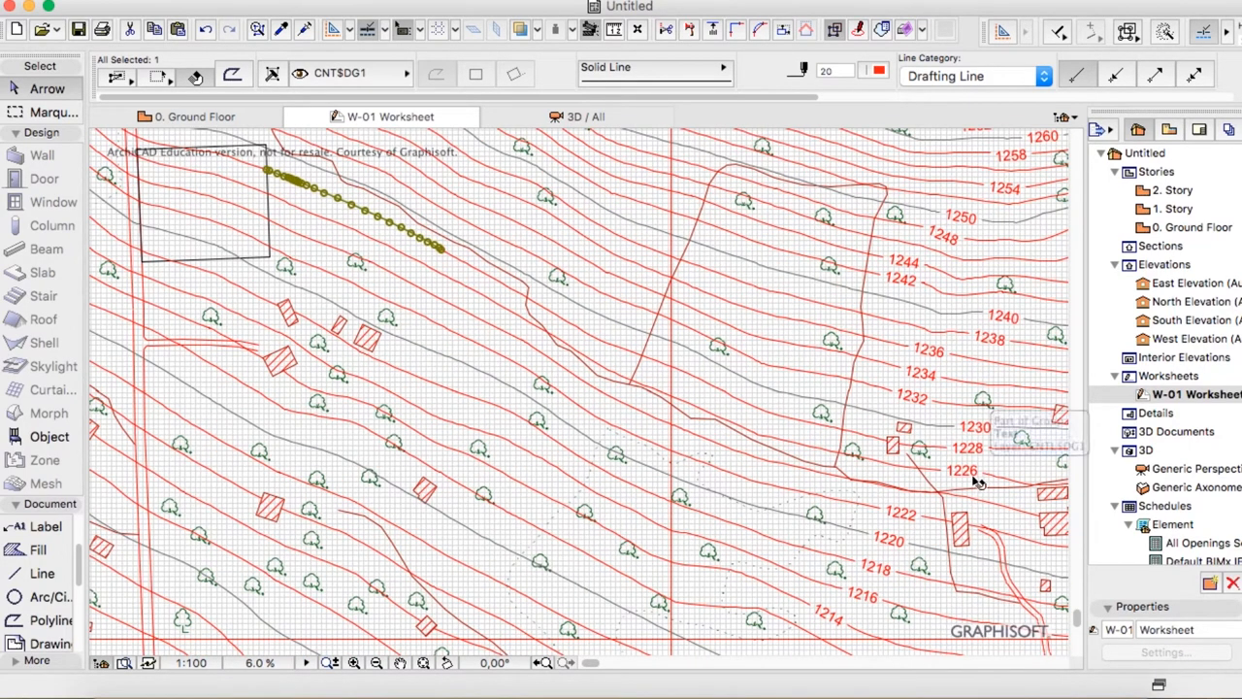
pyautogui.scroll(-3)
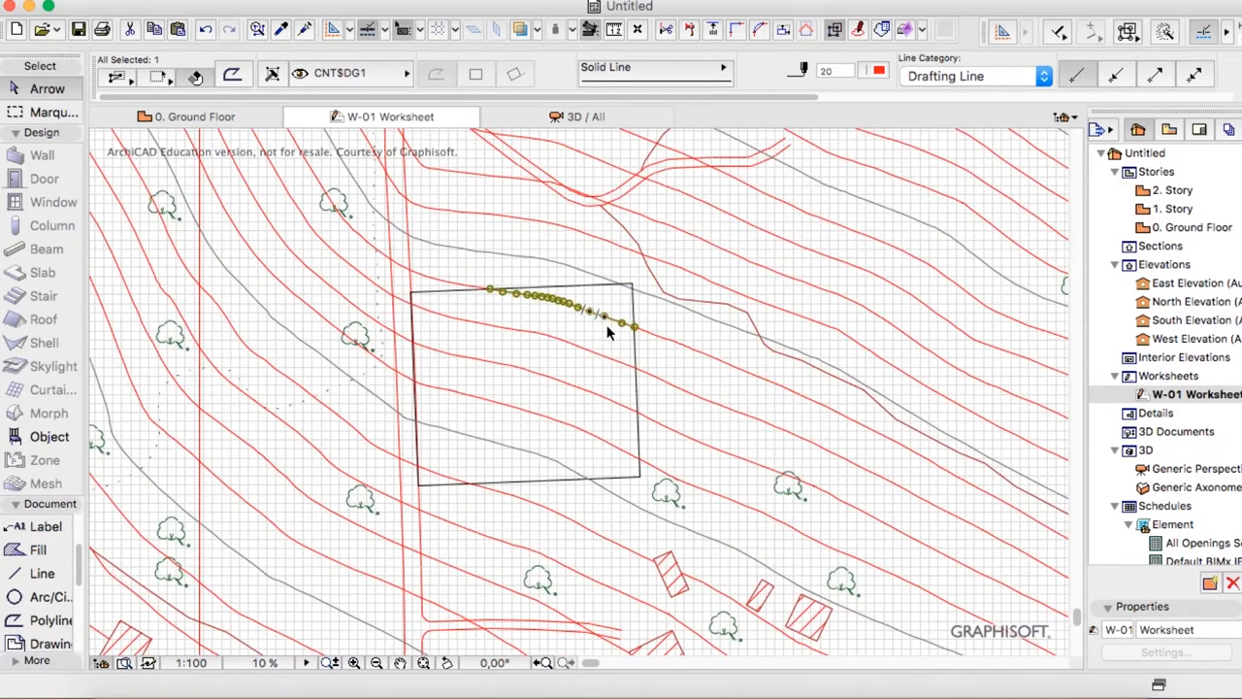
pyautogui.moveTo(672, 371)
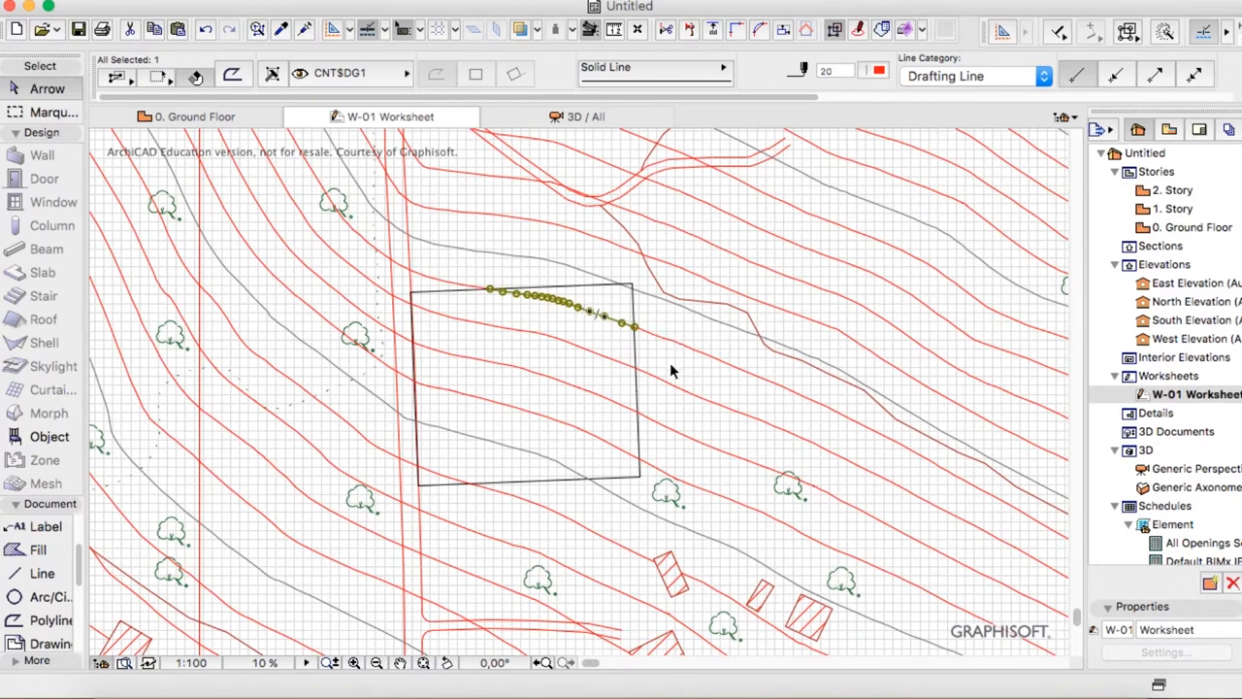
pyautogui.click(193, 116)
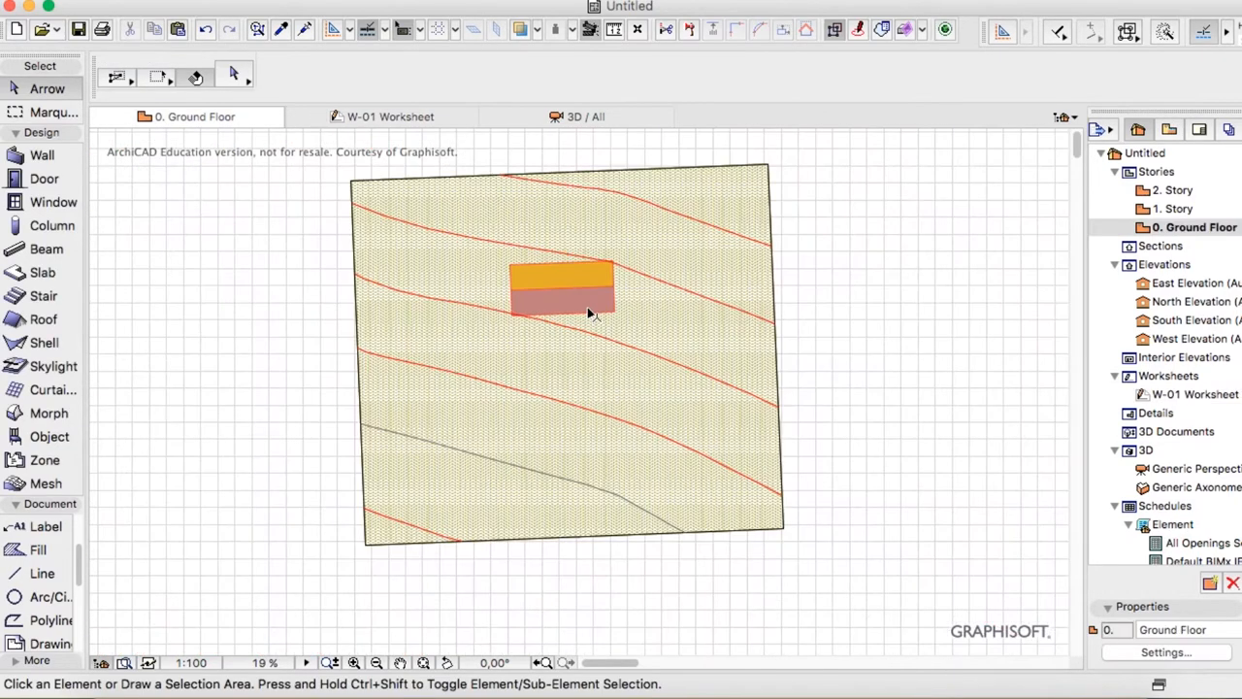
pyautogui.moveTo(563, 291)
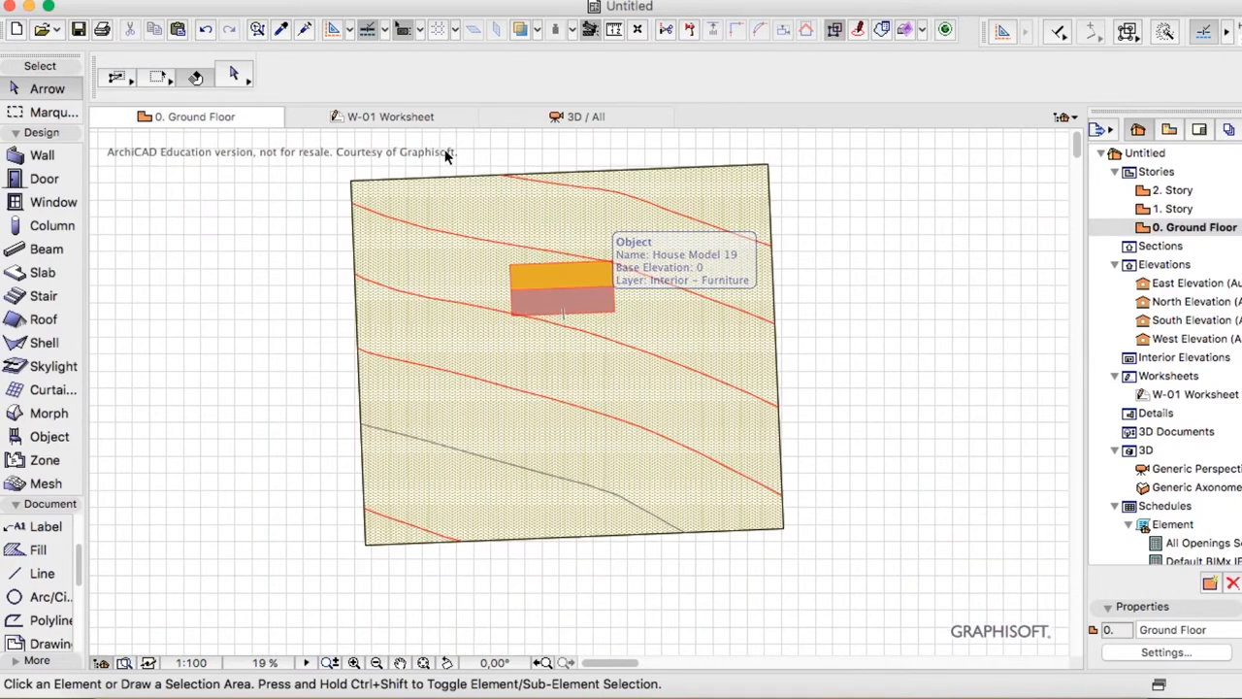
pyautogui.click(390, 117)
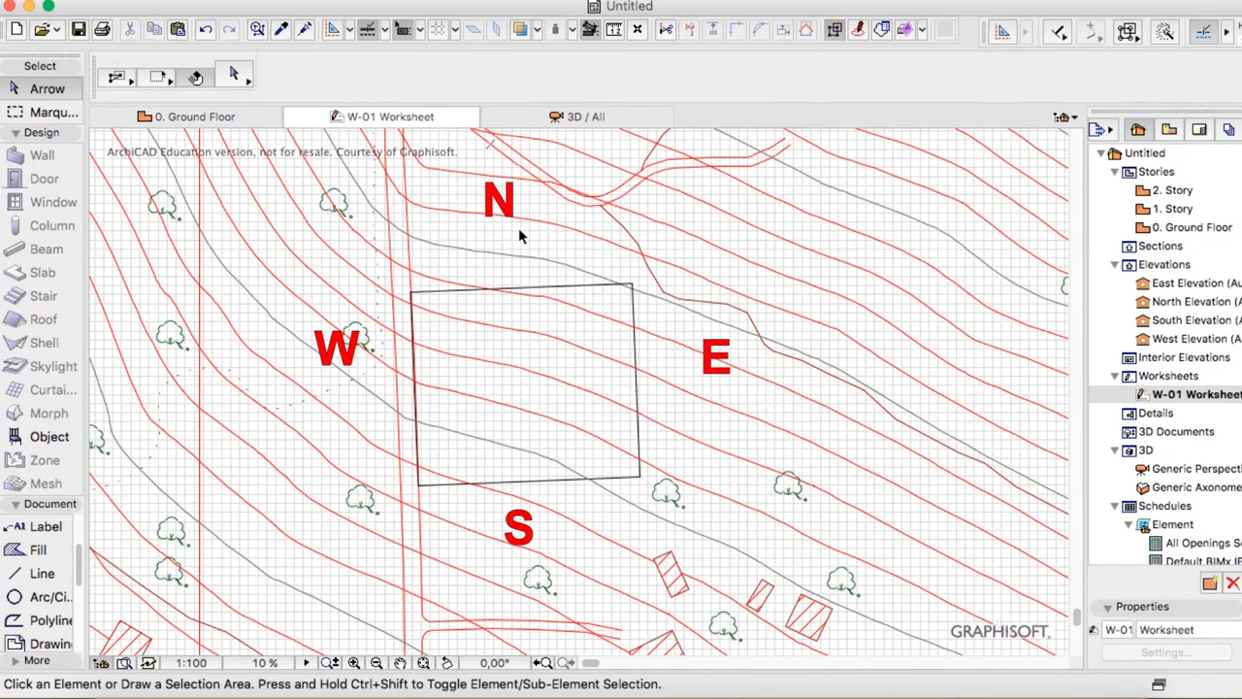
pyautogui.moveTo(243, 155)
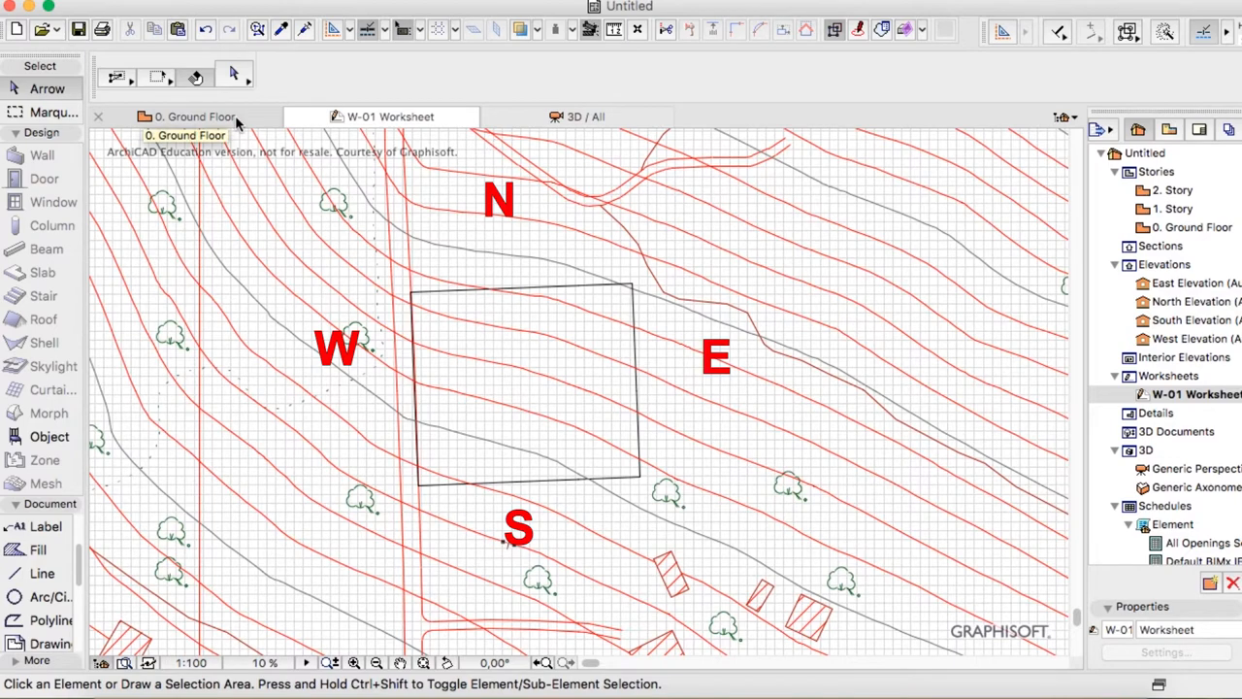
pyautogui.click(194, 117)
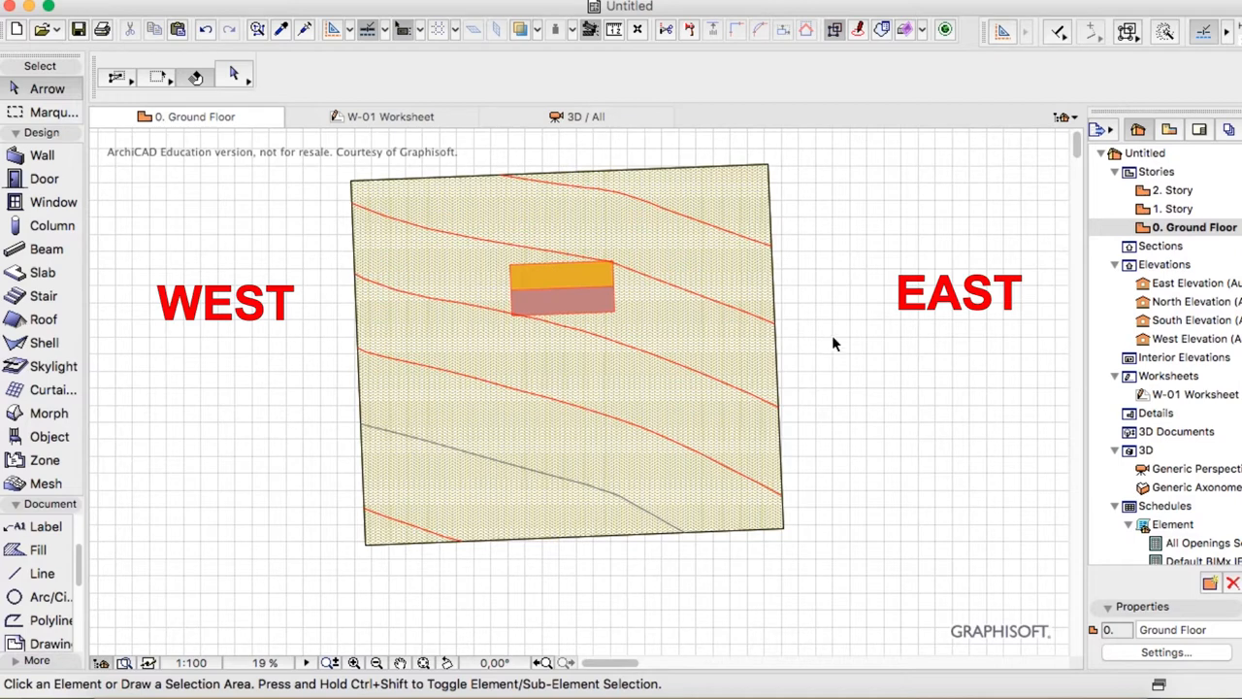
pyautogui.moveTo(375, 223)
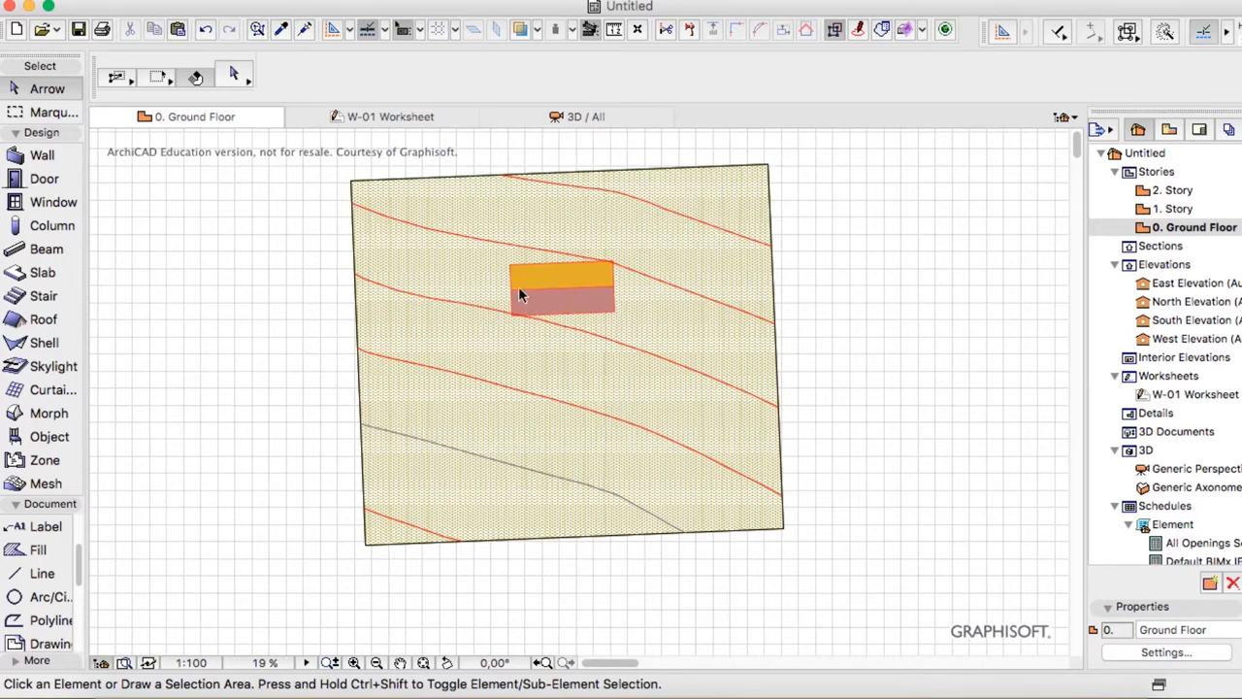
# Step: Stretch the house into a much larger footprint and move it toward the top of the mesh
pyautogui.click(561, 287)
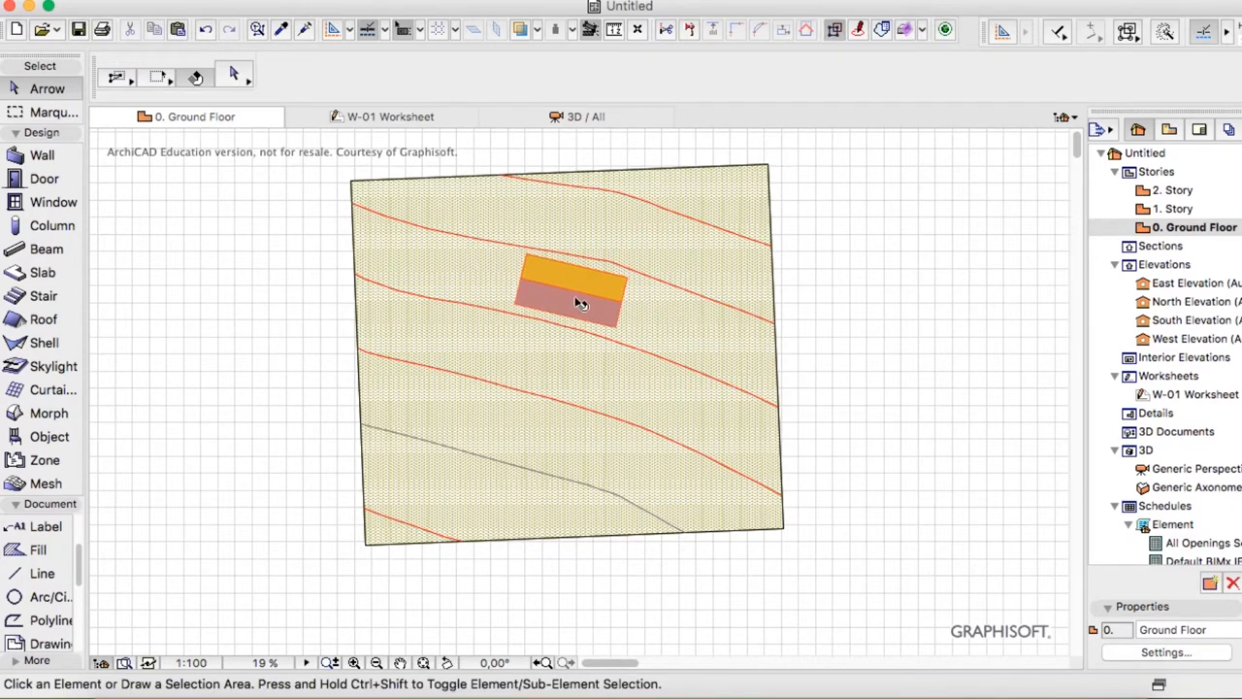
pyautogui.click(578, 301)
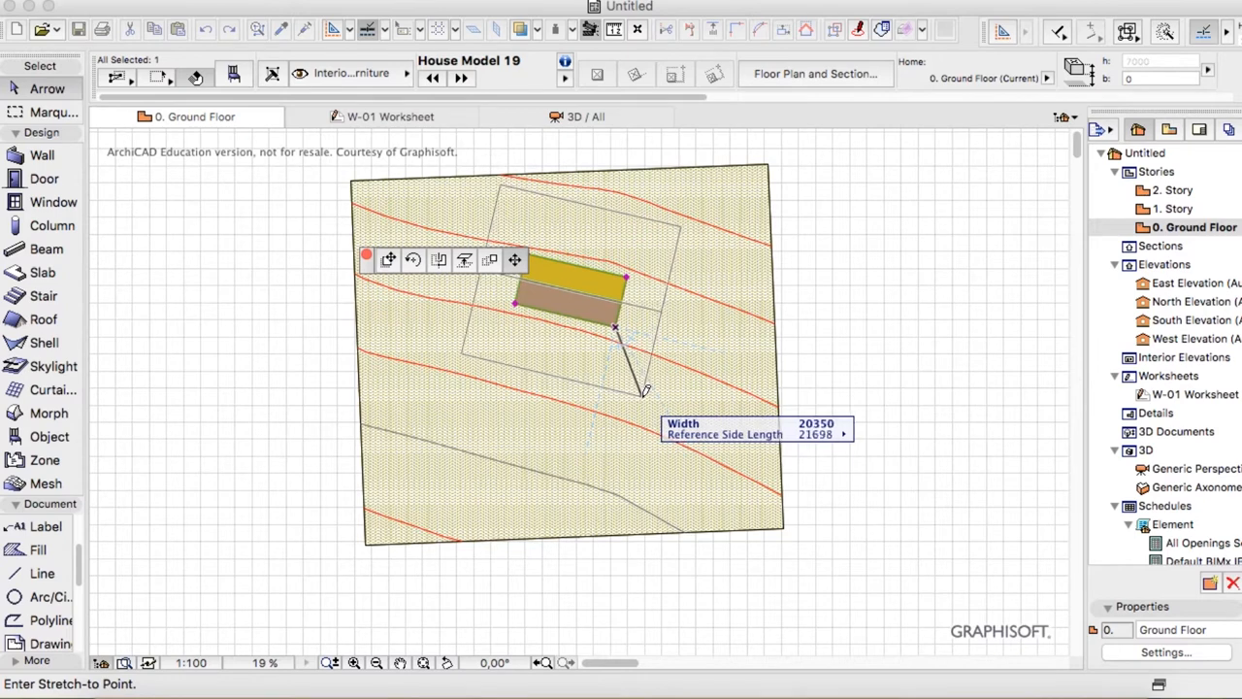
pyautogui.moveTo(646, 389); pyautogui.dragTo(669, 403)
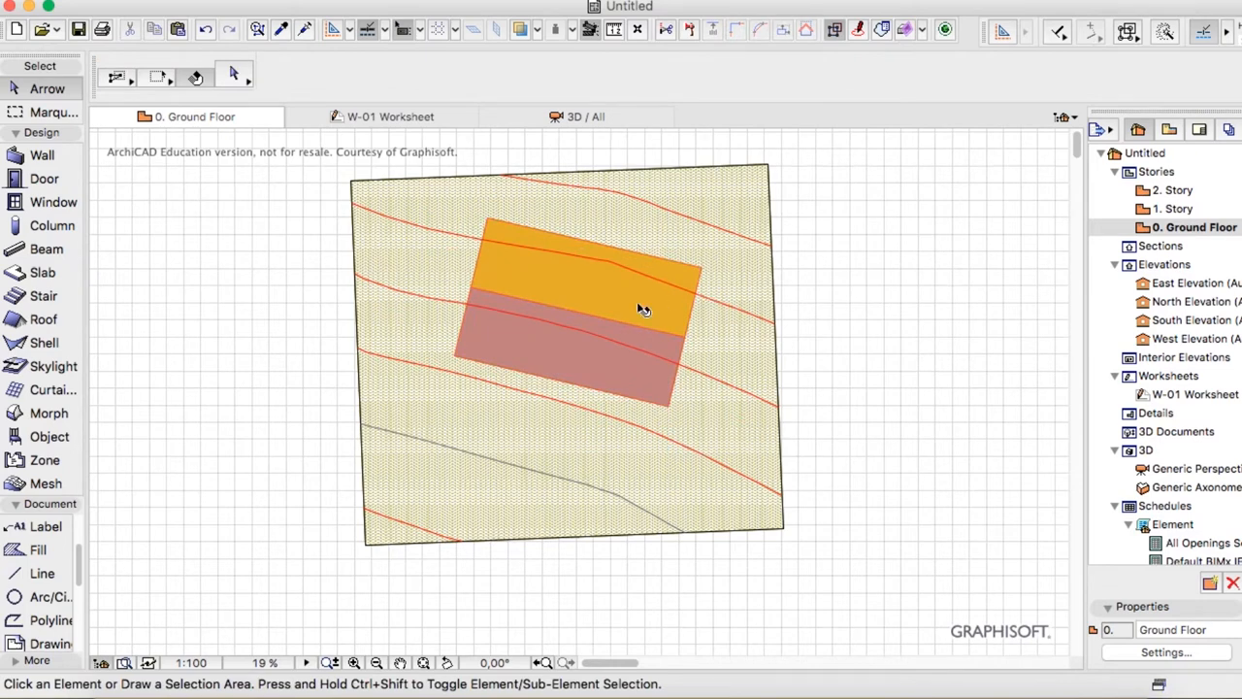
pyautogui.click(641, 309)
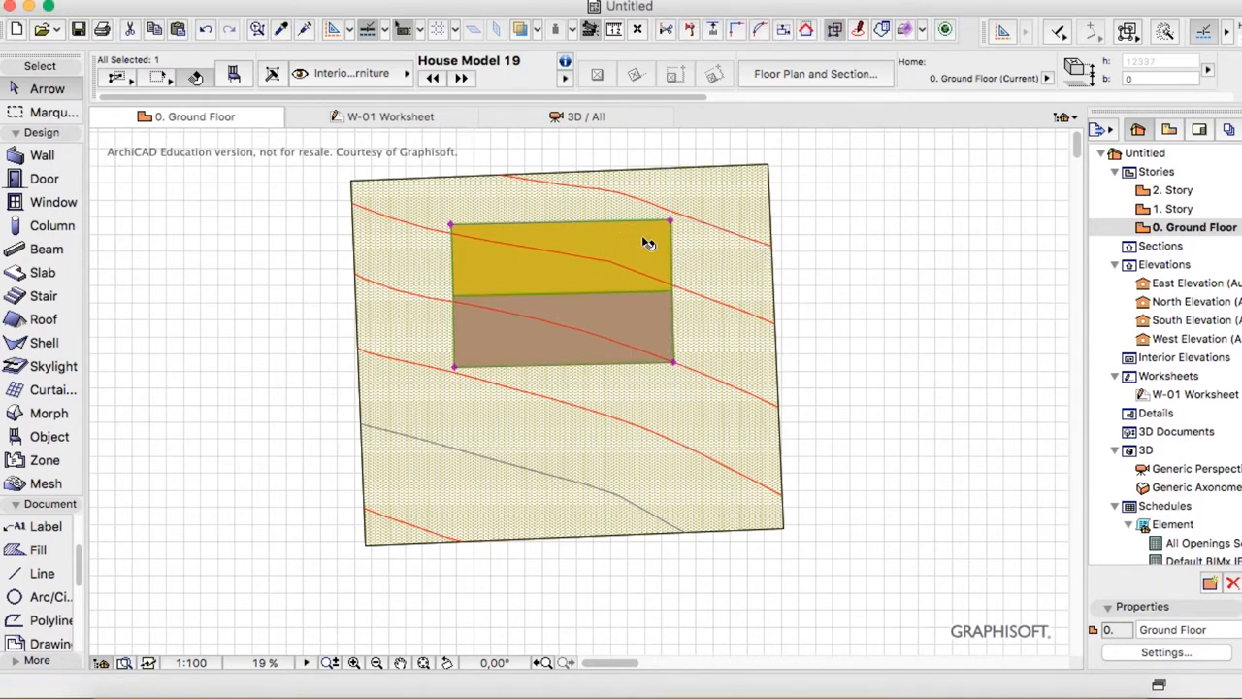
pyautogui.click(556, 414)
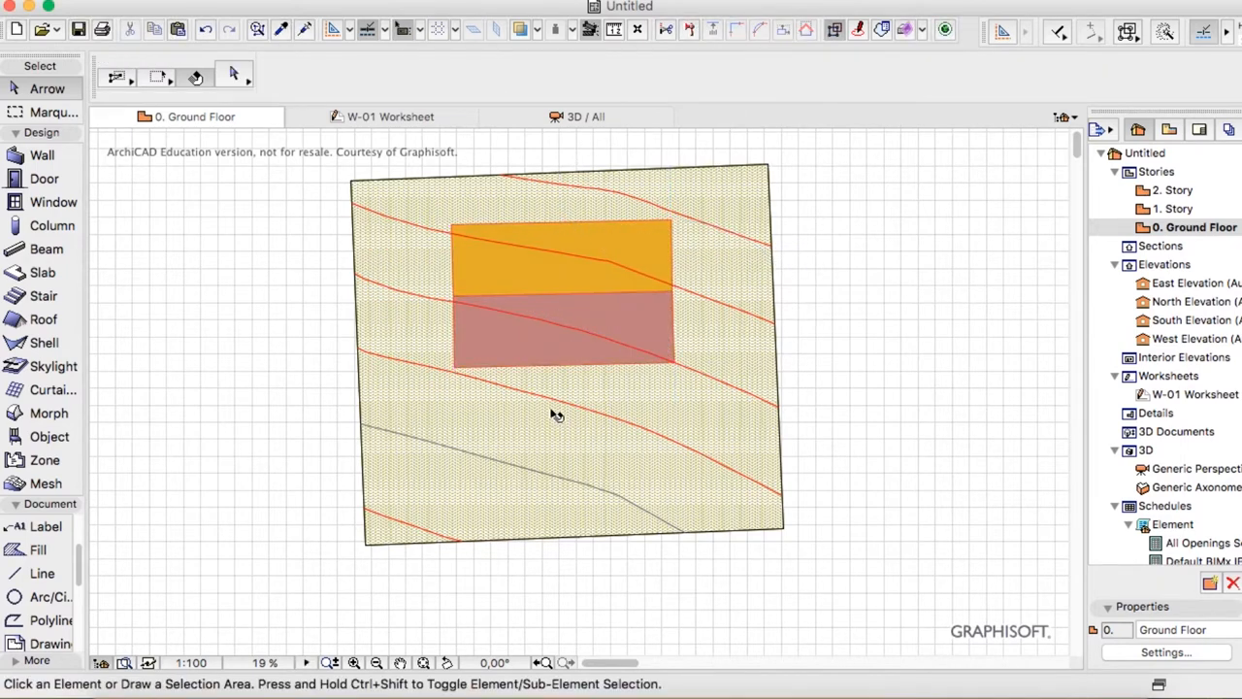
pyautogui.moveTo(591, 319)
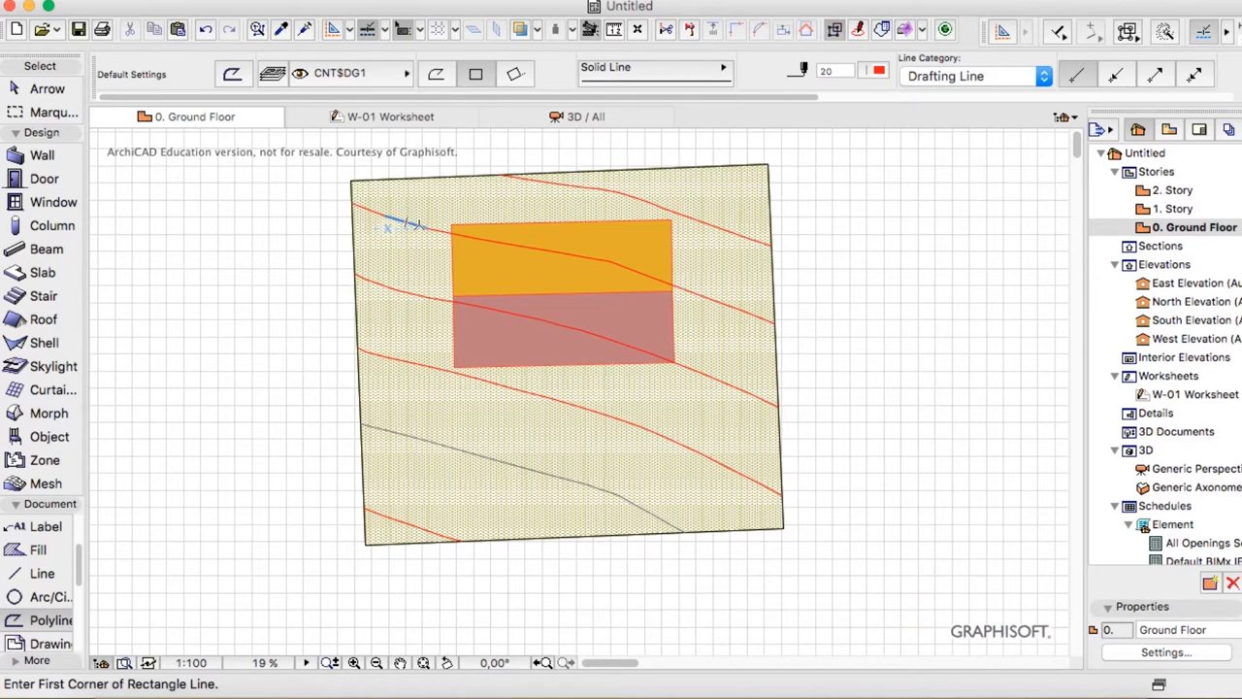
pyautogui.moveTo(422, 378)
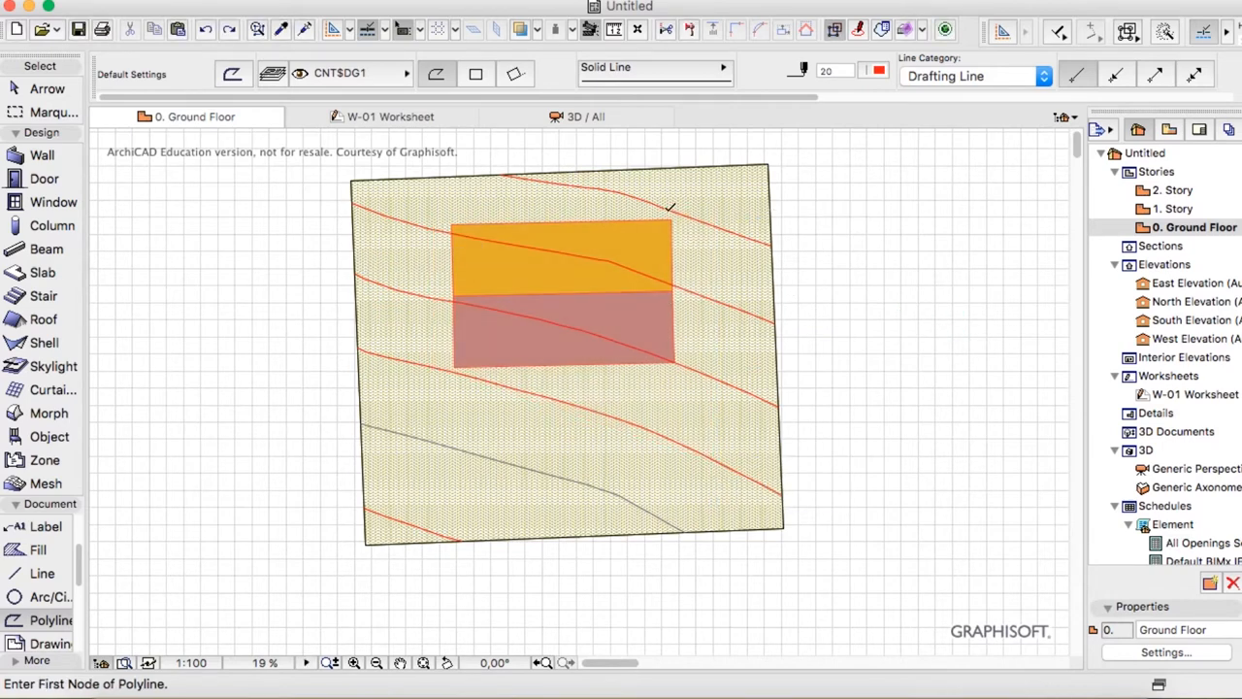
# Step: Draw connector lines between the upper contours and trim away the leftover contour segment
pyautogui.click(727, 231)
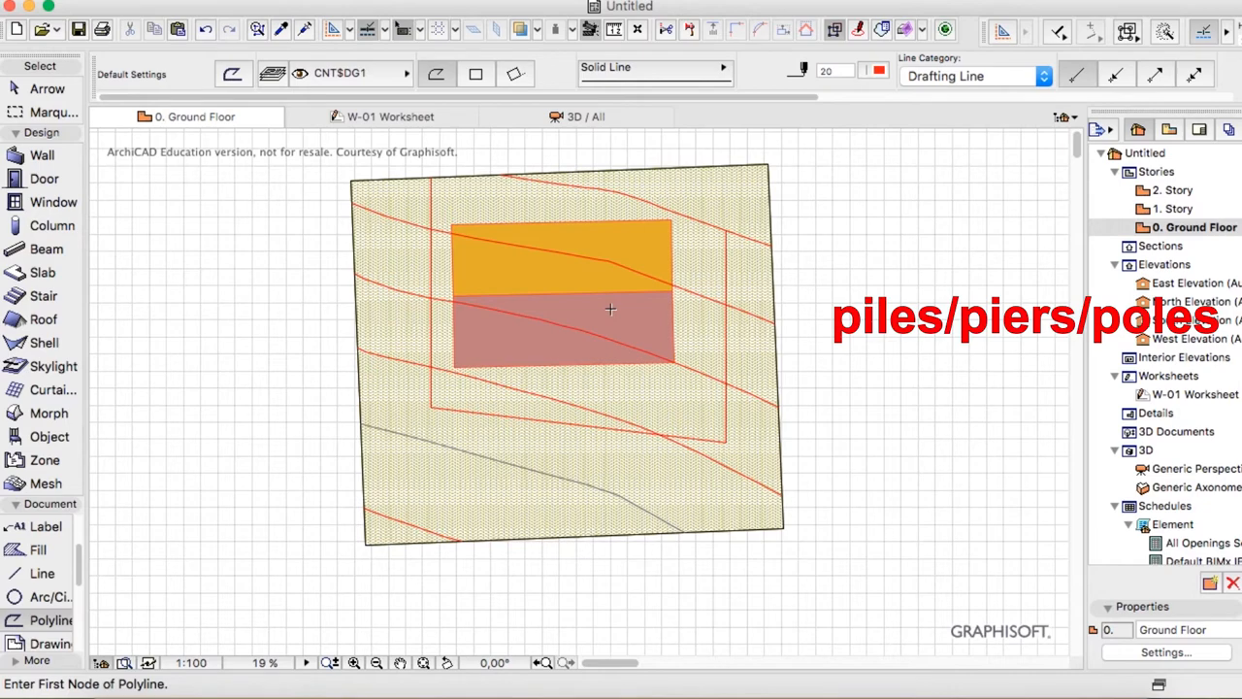
pyautogui.moveTo(613, 312)
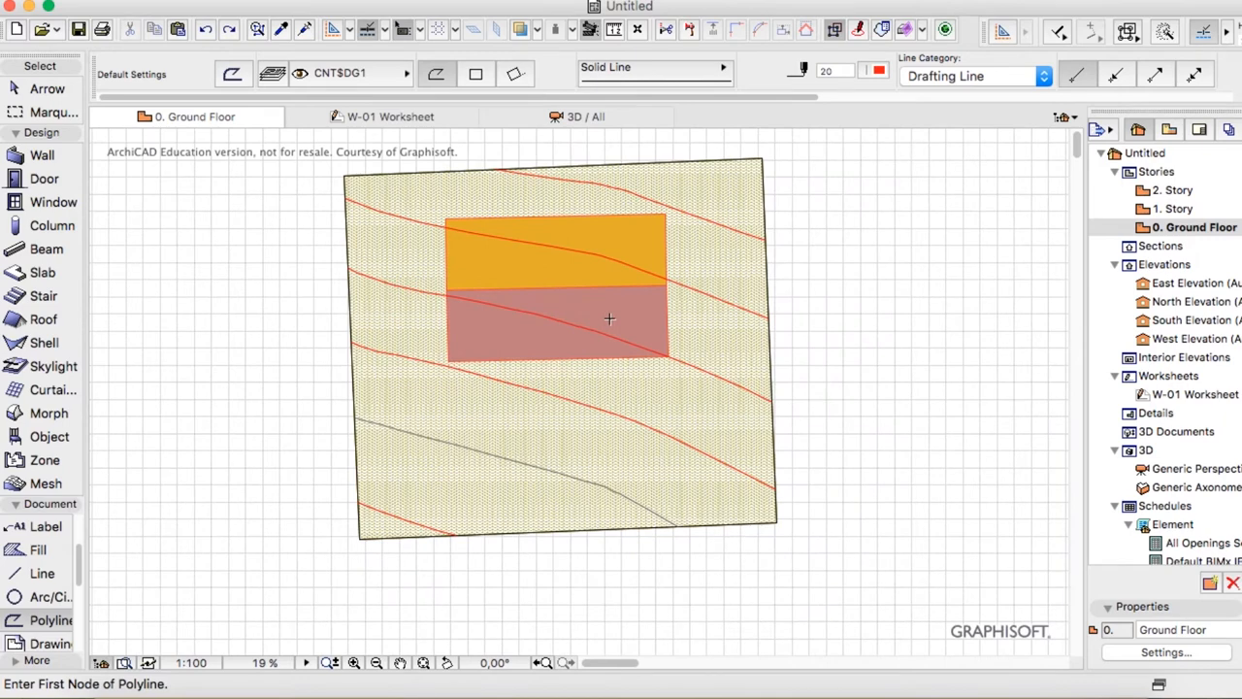
pyautogui.moveTo(655, 249)
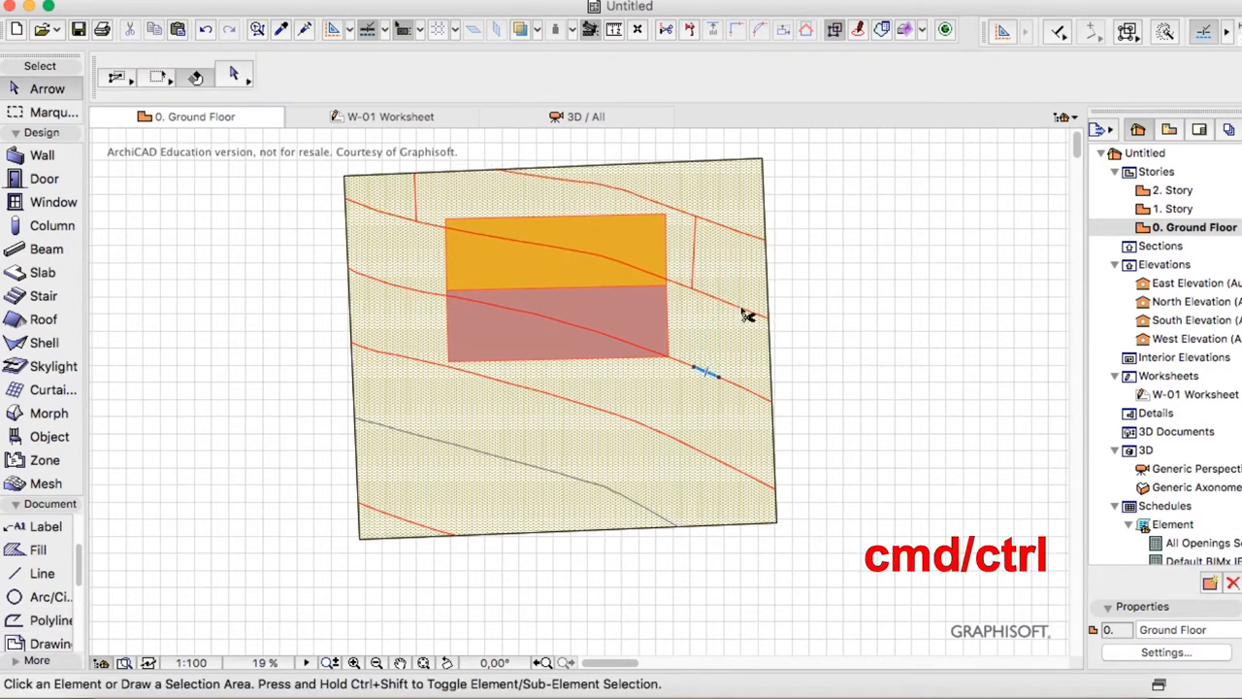
pyautogui.moveTo(742, 311)
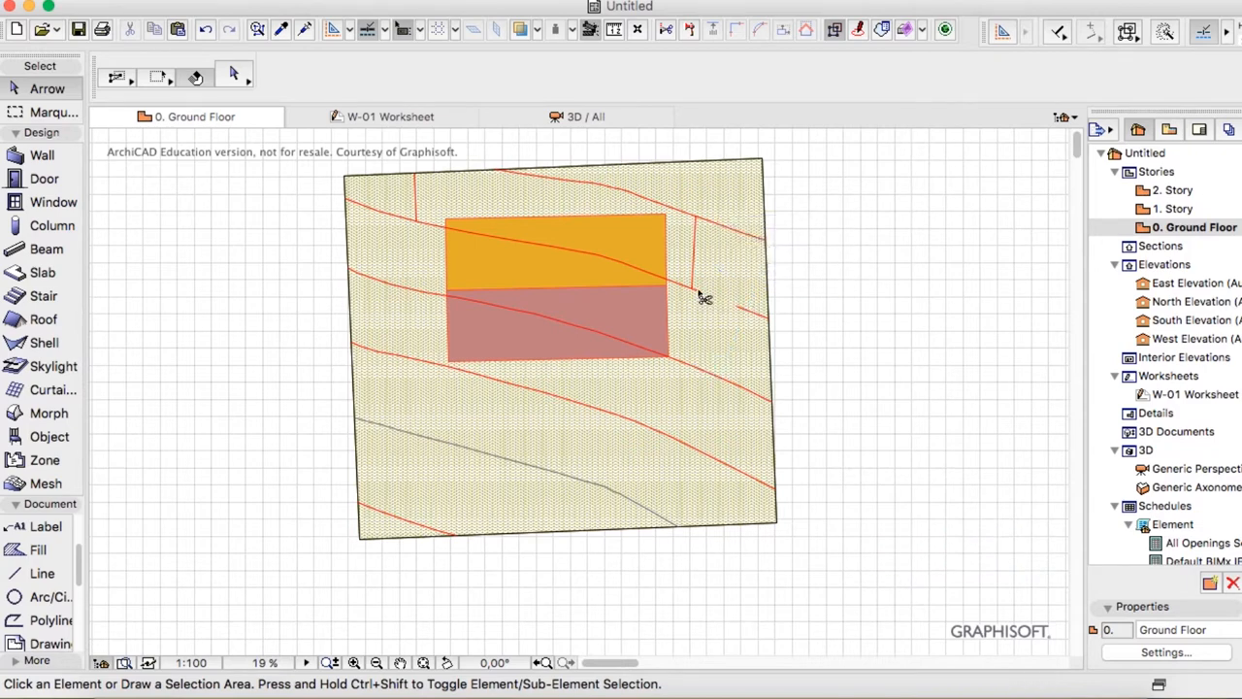
pyautogui.moveTo(692, 236)
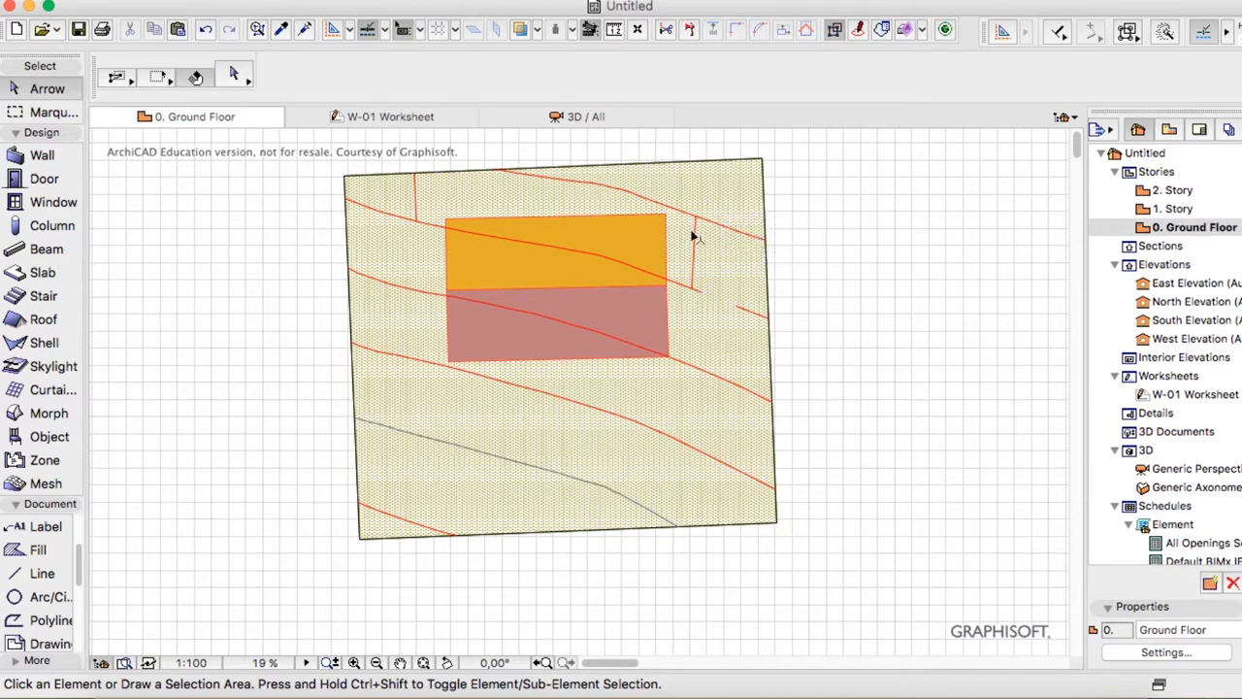
pyautogui.moveTo(655, 207)
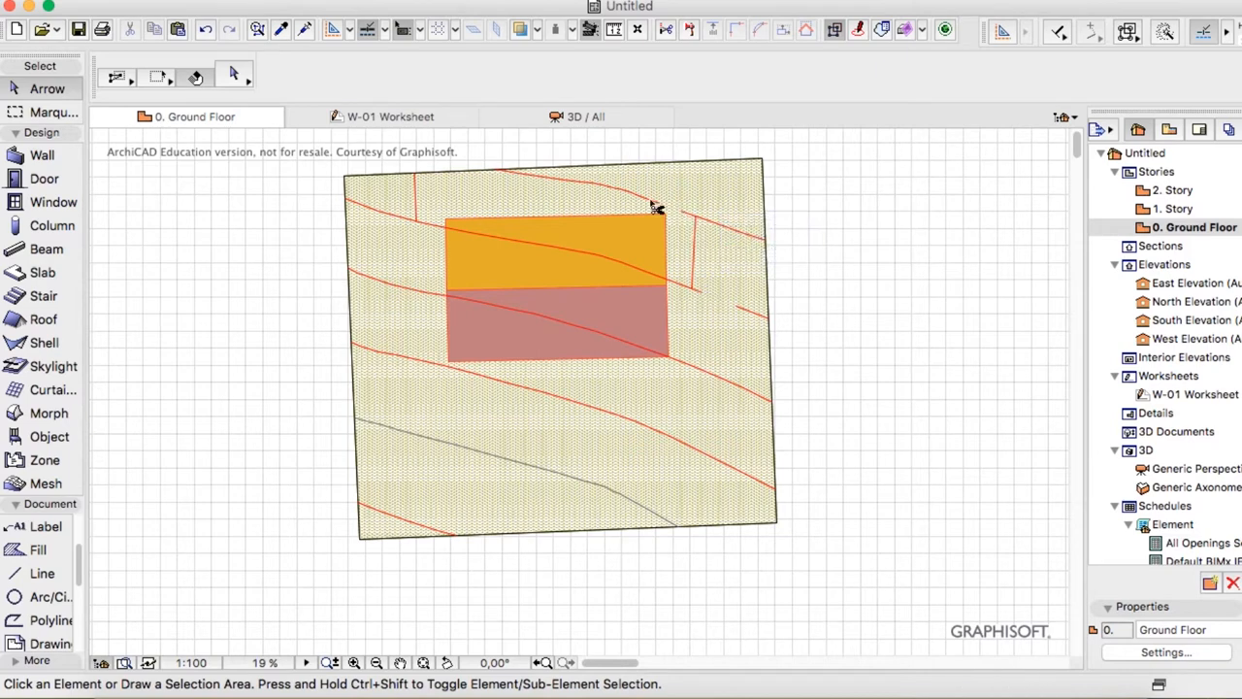
pyautogui.moveTo(415, 225)
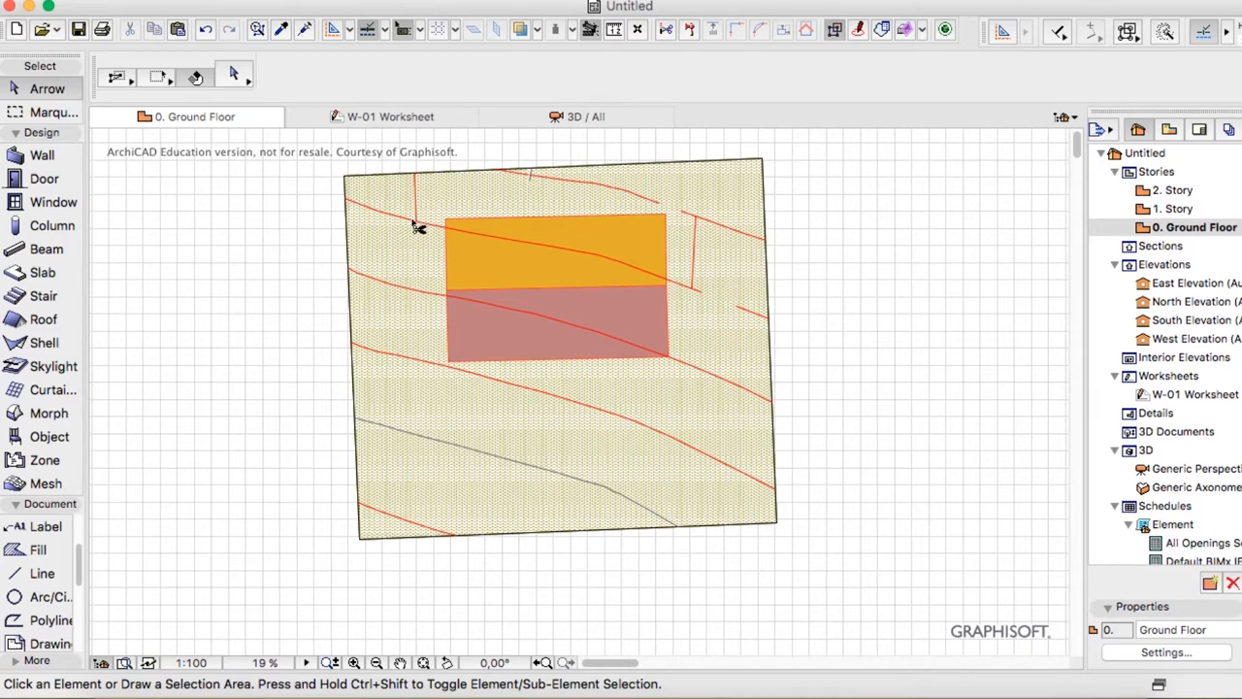
pyautogui.click(388, 209)
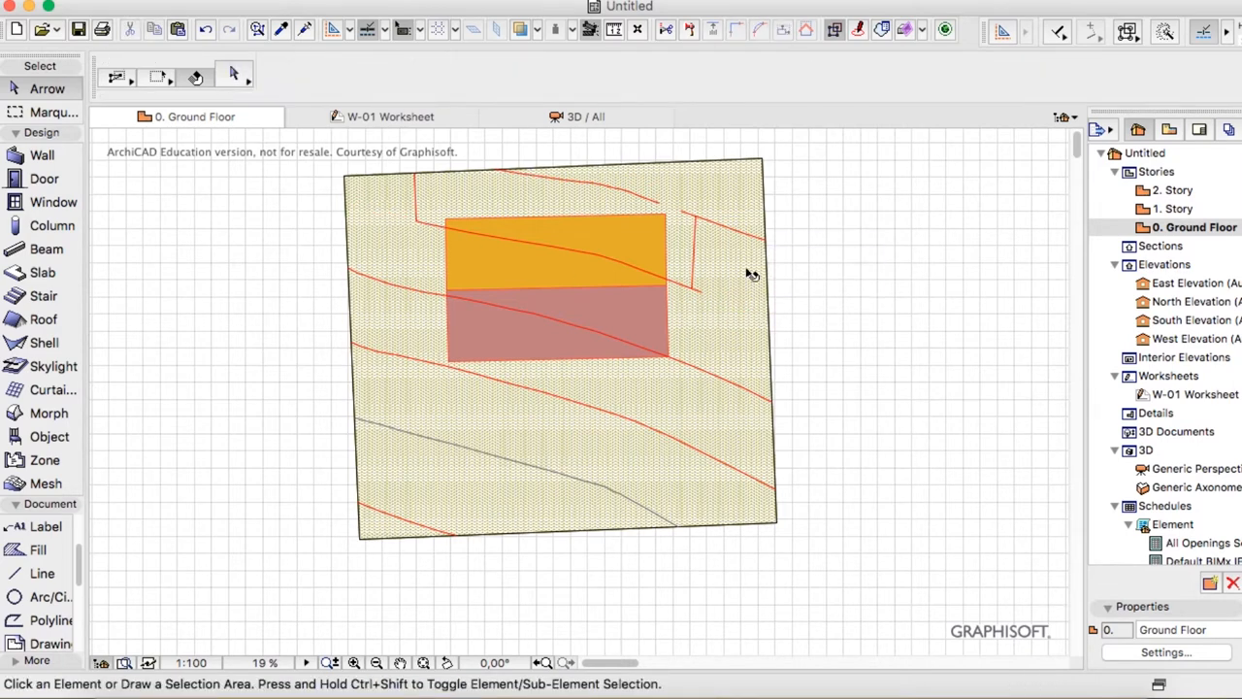
pyautogui.moveTo(736, 285)
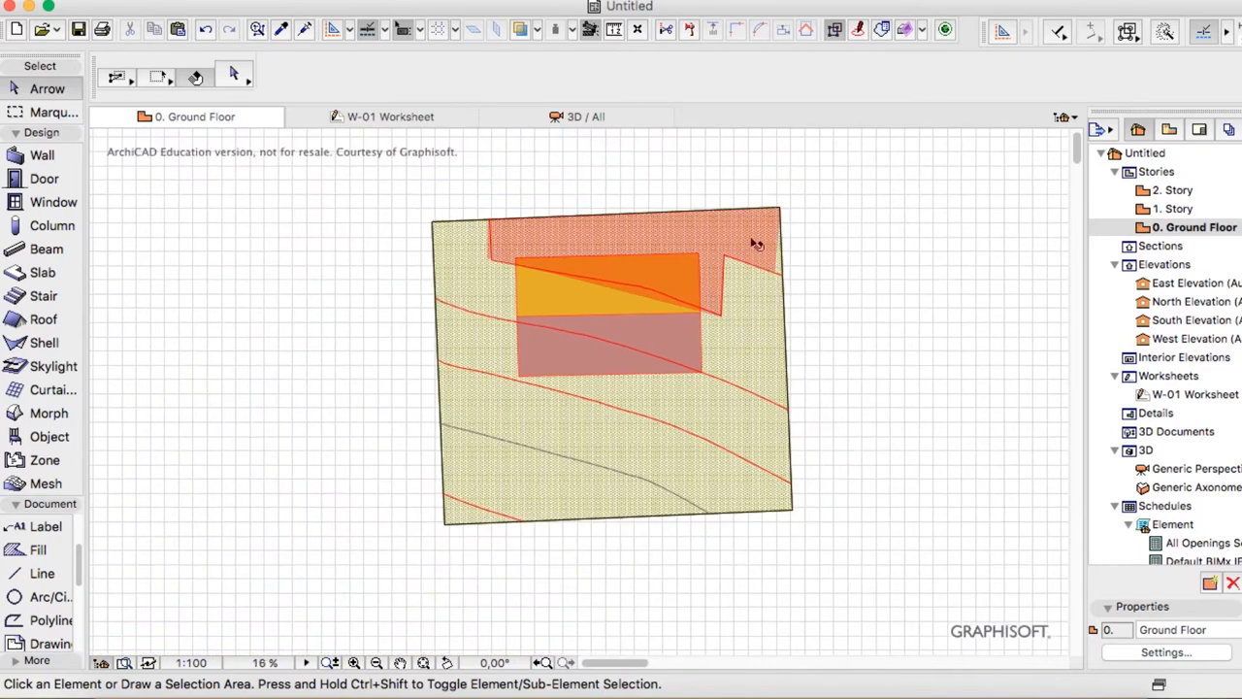
pyautogui.moveTo(752, 264)
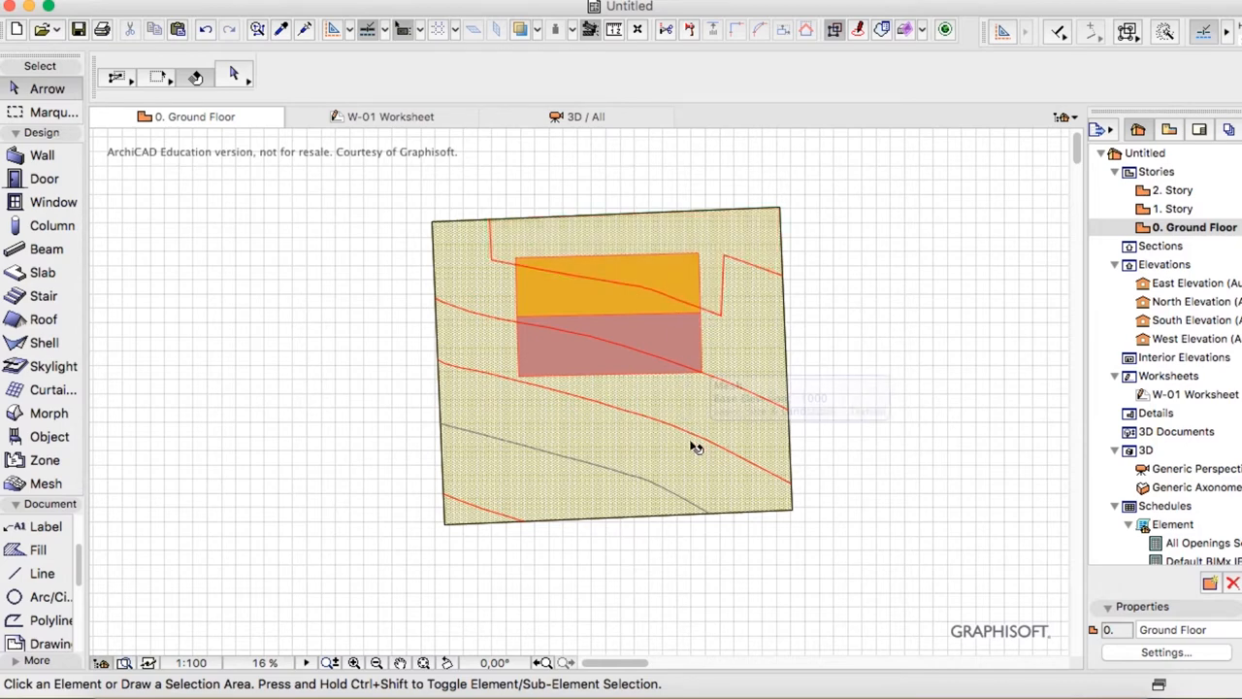
pyautogui.moveTo(845, 364)
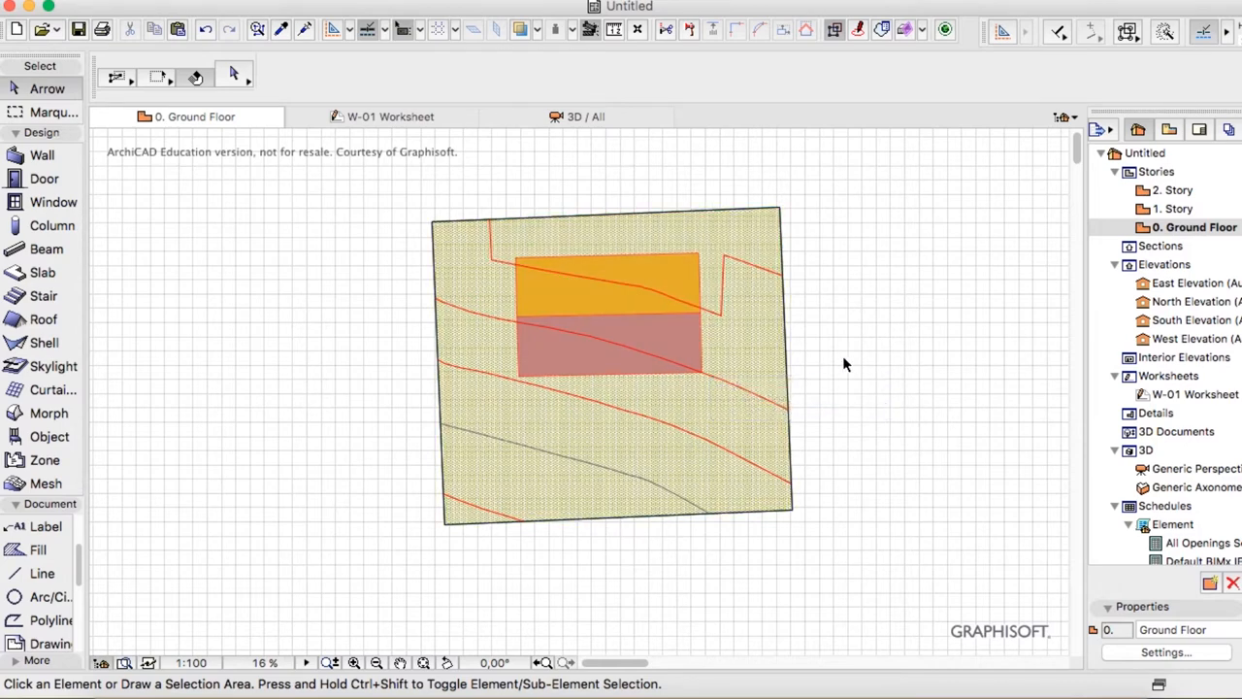
pyautogui.moveTo(746, 290)
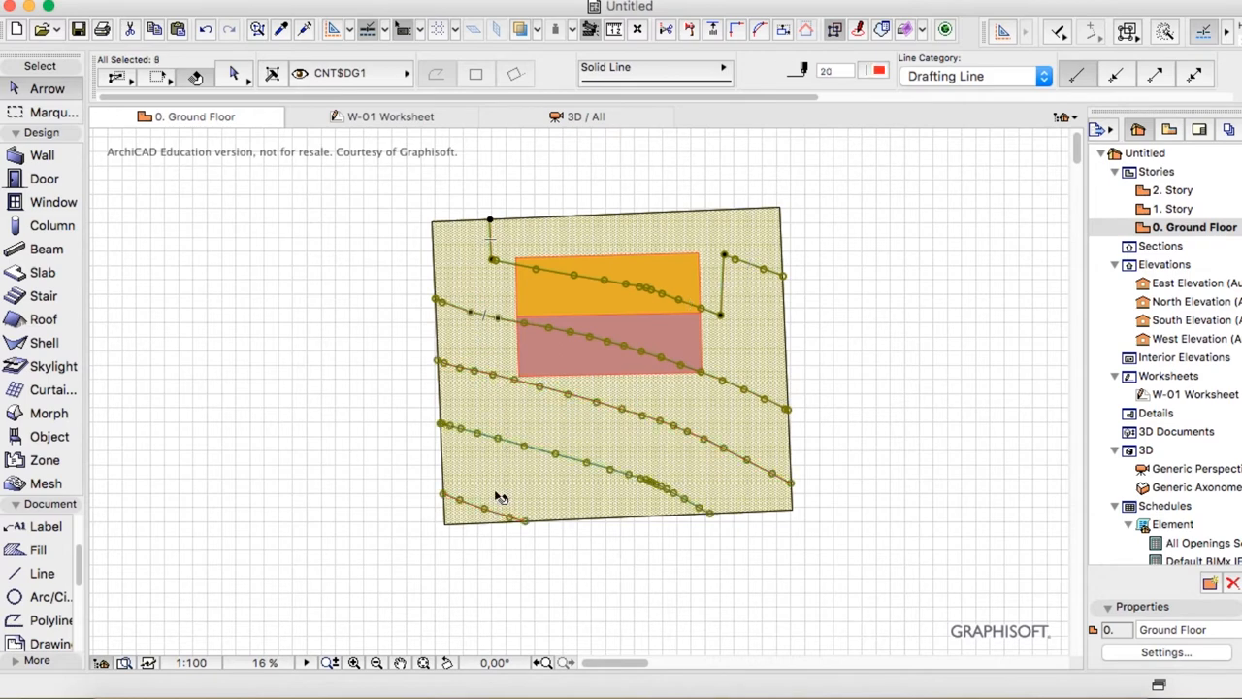
# Step: Add the site mesh to the contour selection and set new mesh points to Fit to All Ridges
pyautogui.click(592, 456)
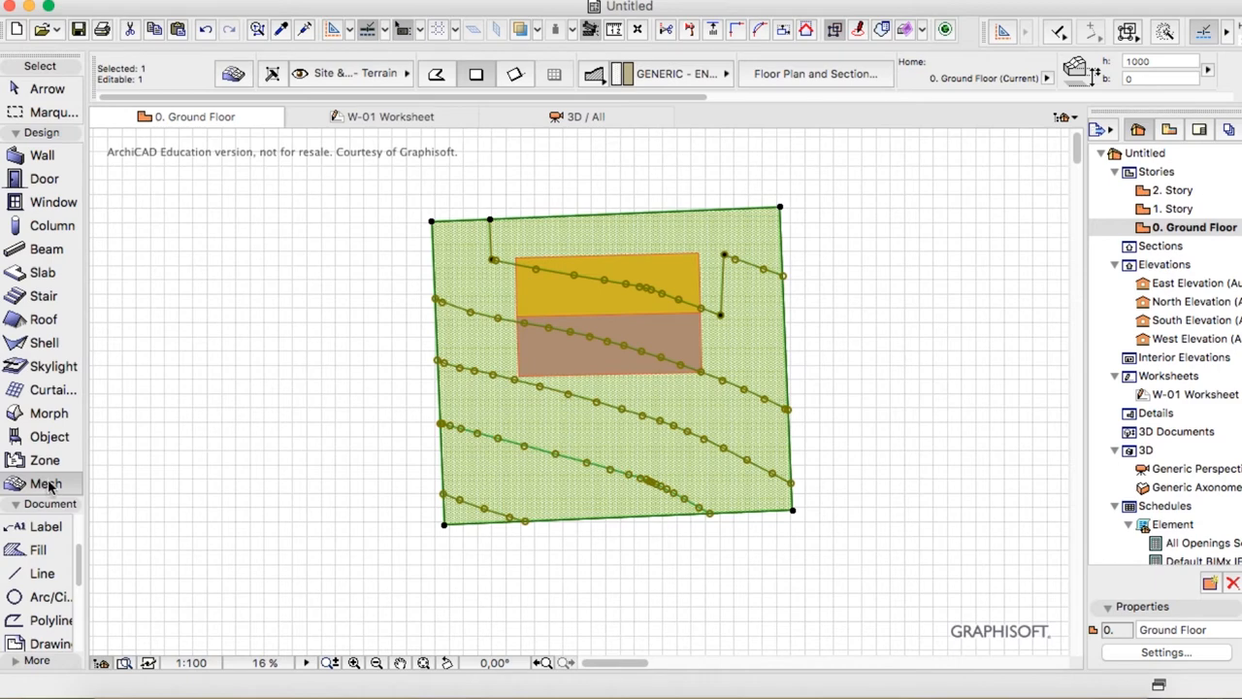
pyautogui.press('space')
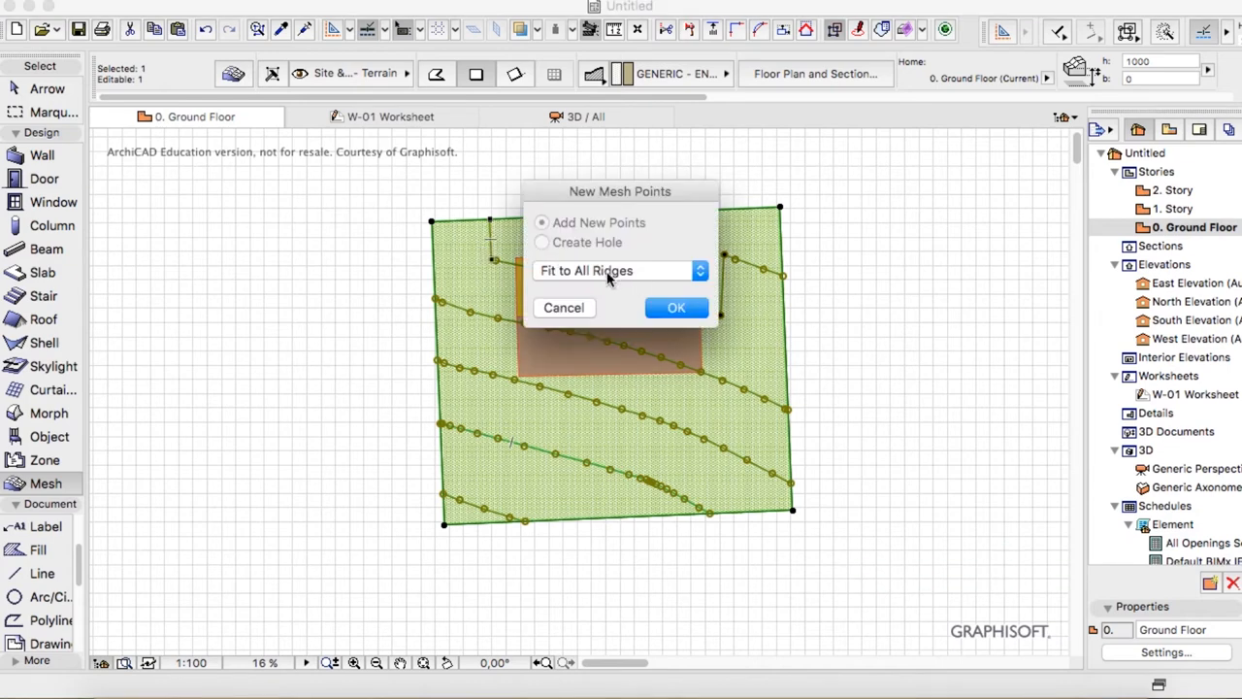
pyautogui.click(676, 308)
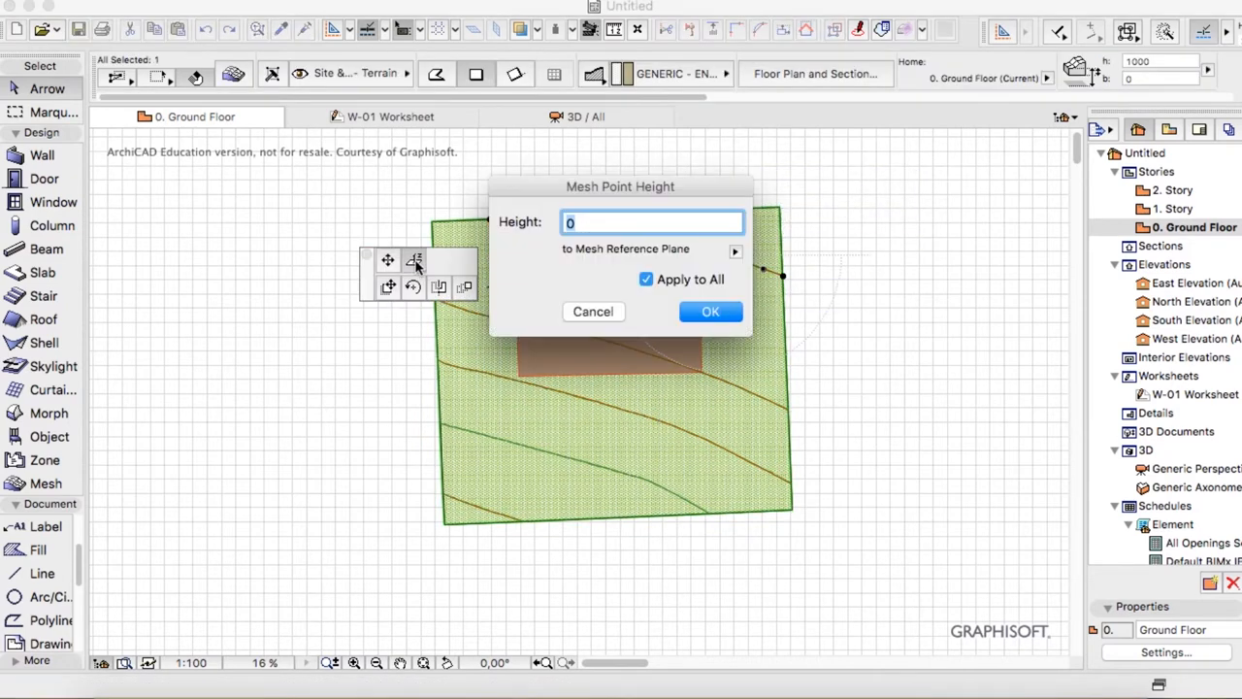
# Step: Add the upper two contour lines as mesh points at height -1000
pyautogui.click(710, 311)
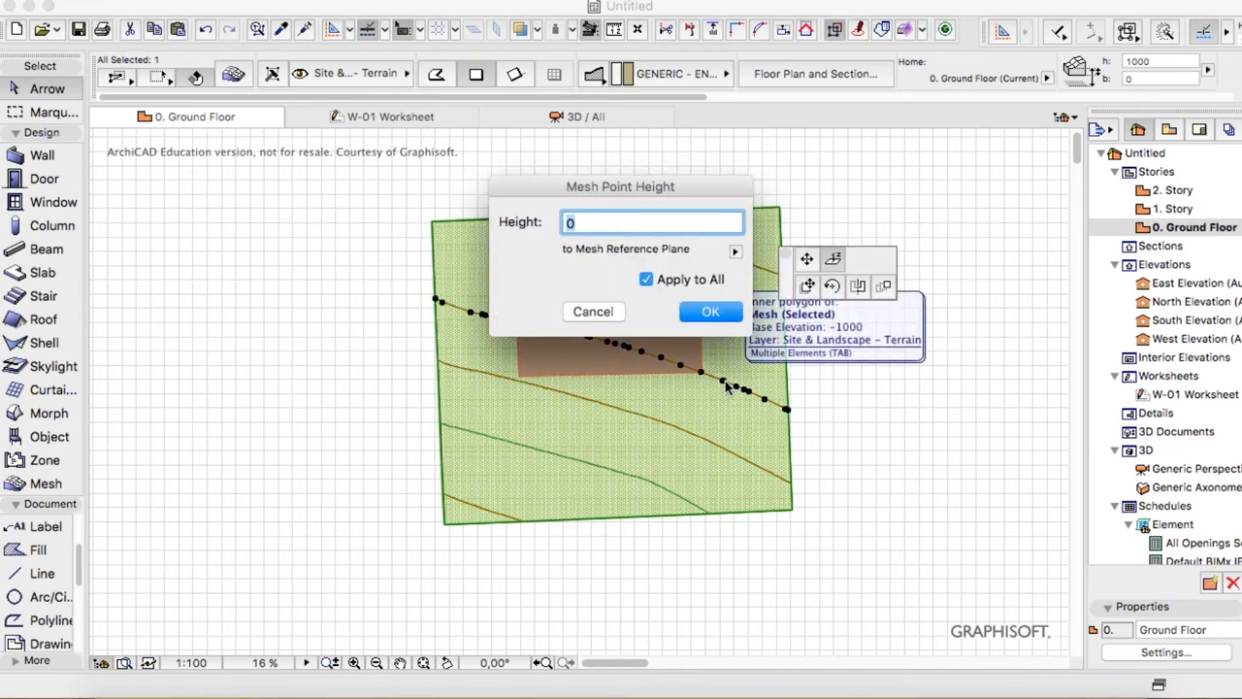
pyautogui.write('-1000')
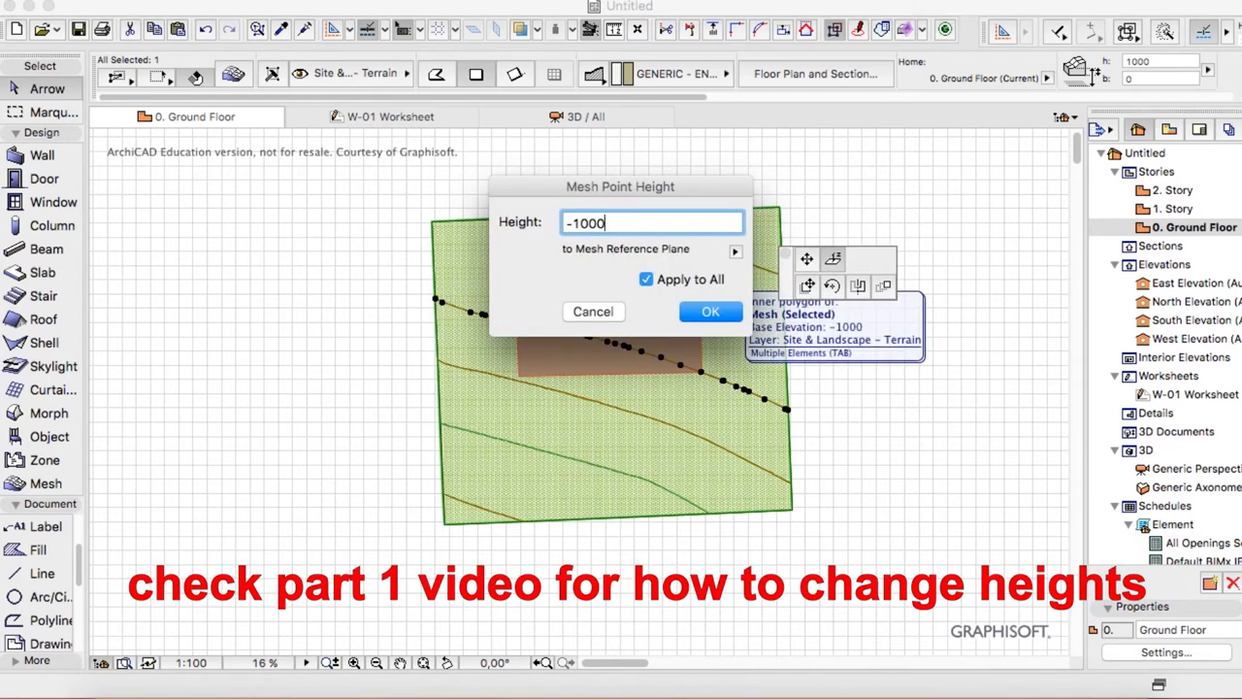
pyautogui.click(711, 311)
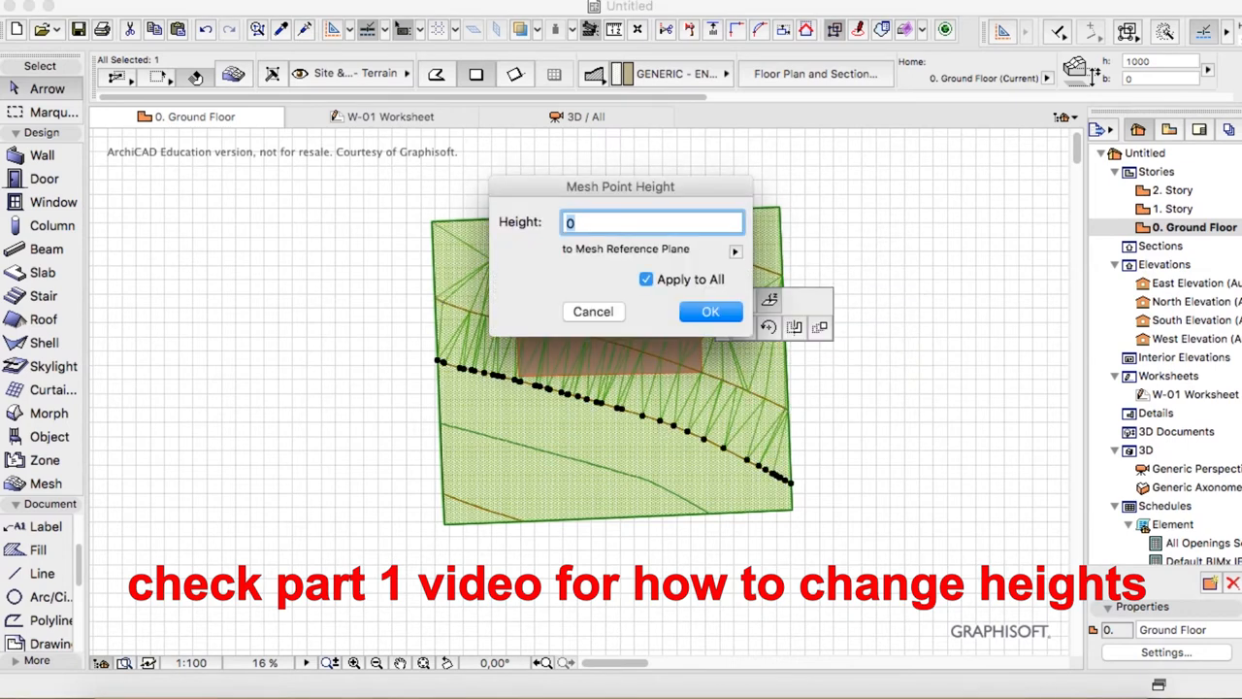
pyautogui.click(710, 311)
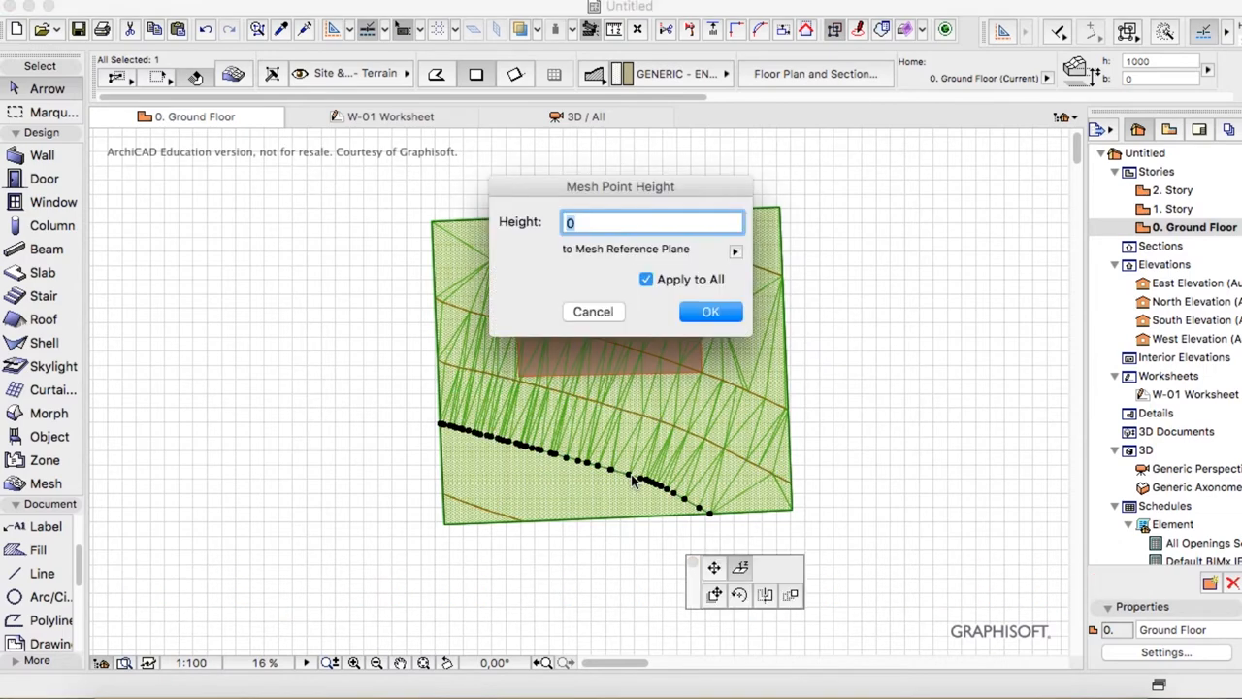
pyautogui.click(710, 311)
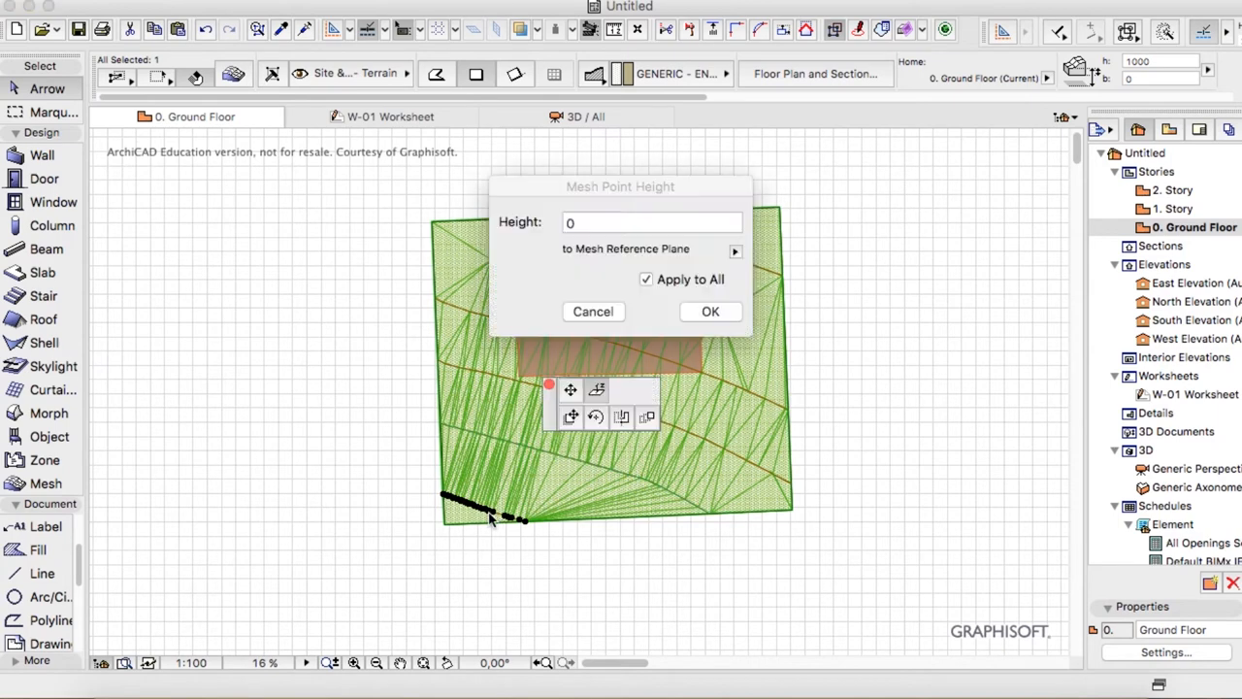
# Step: Set the lowest contour and the bottom-left corner point to -4000, then enter -2500 for the next point
pyautogui.click(652, 222)
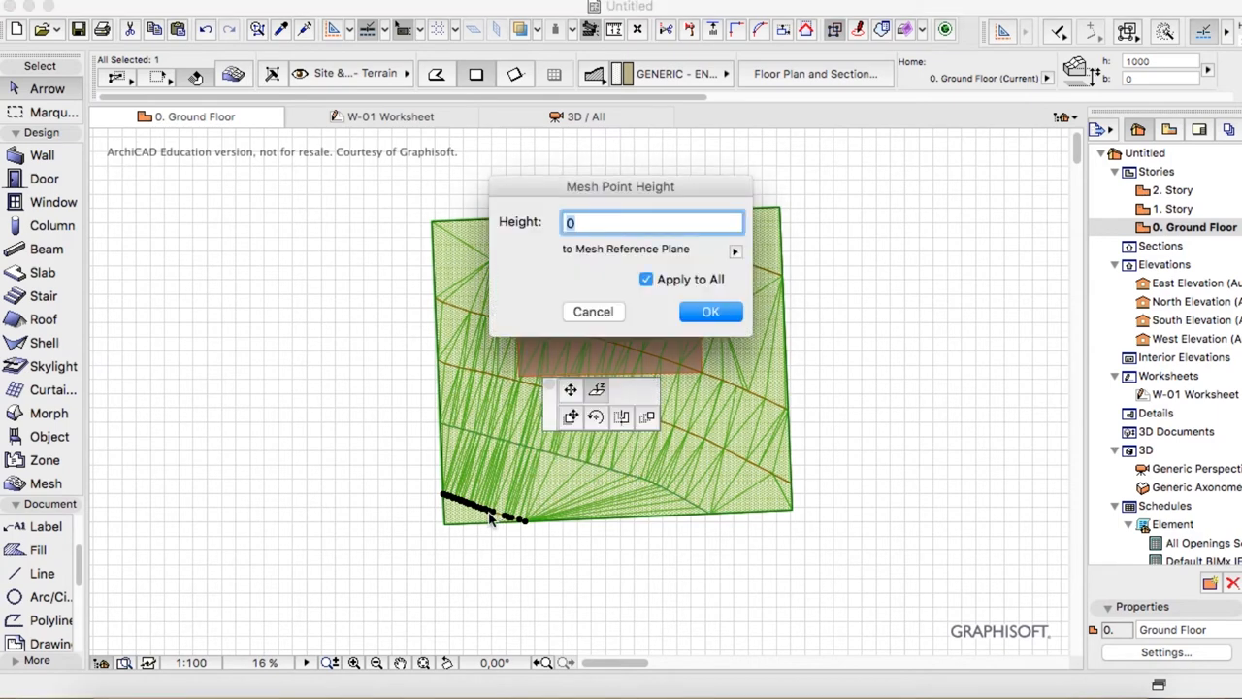
pyautogui.write('-4000')
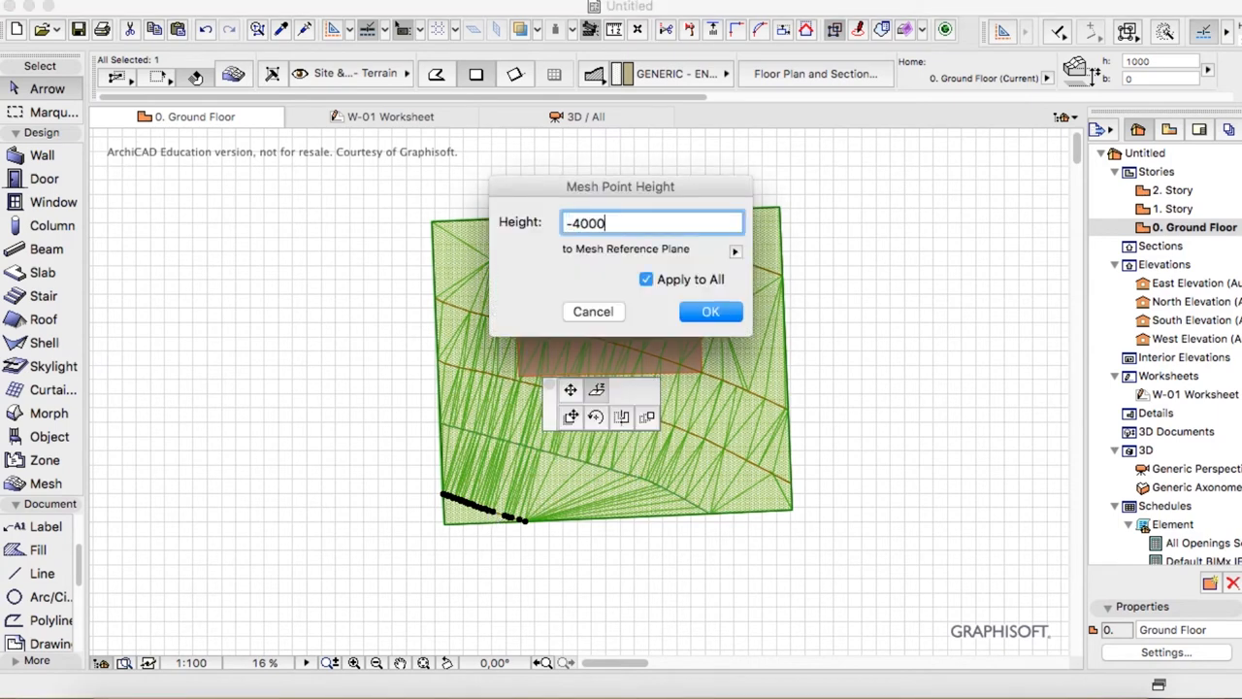
pyautogui.click(710, 312)
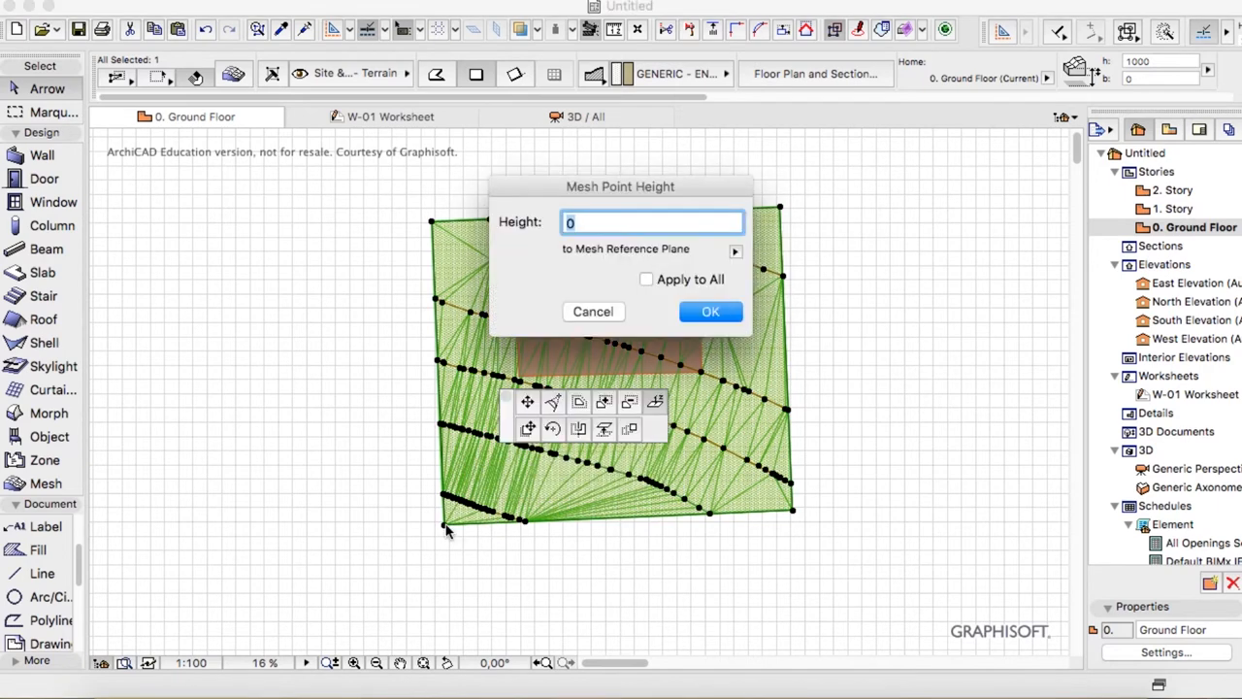
pyautogui.write('-4000')
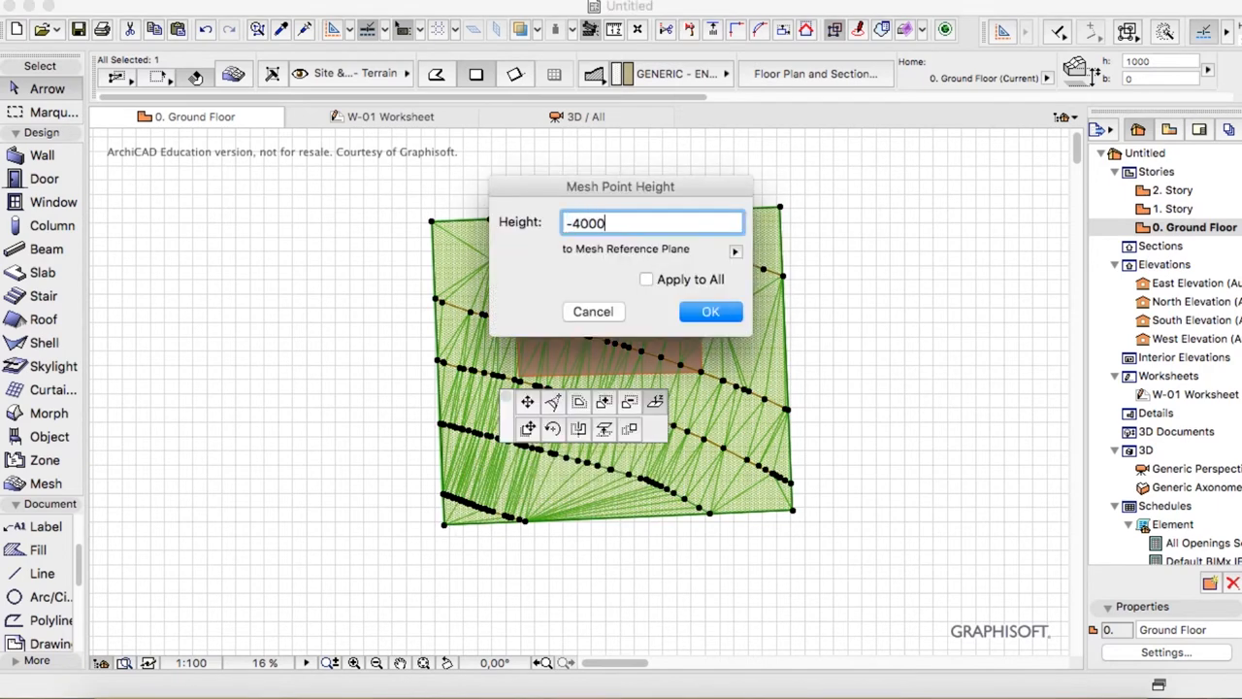
pyautogui.click(710, 312)
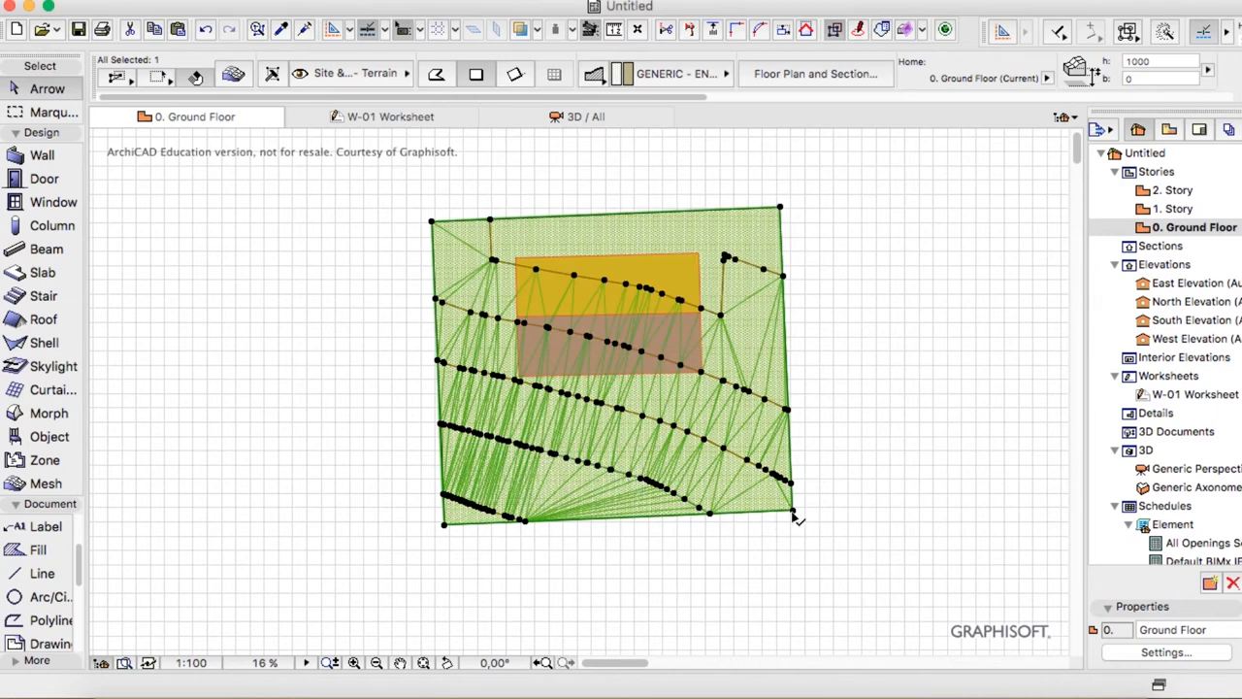
pyautogui.moveTo(762, 471)
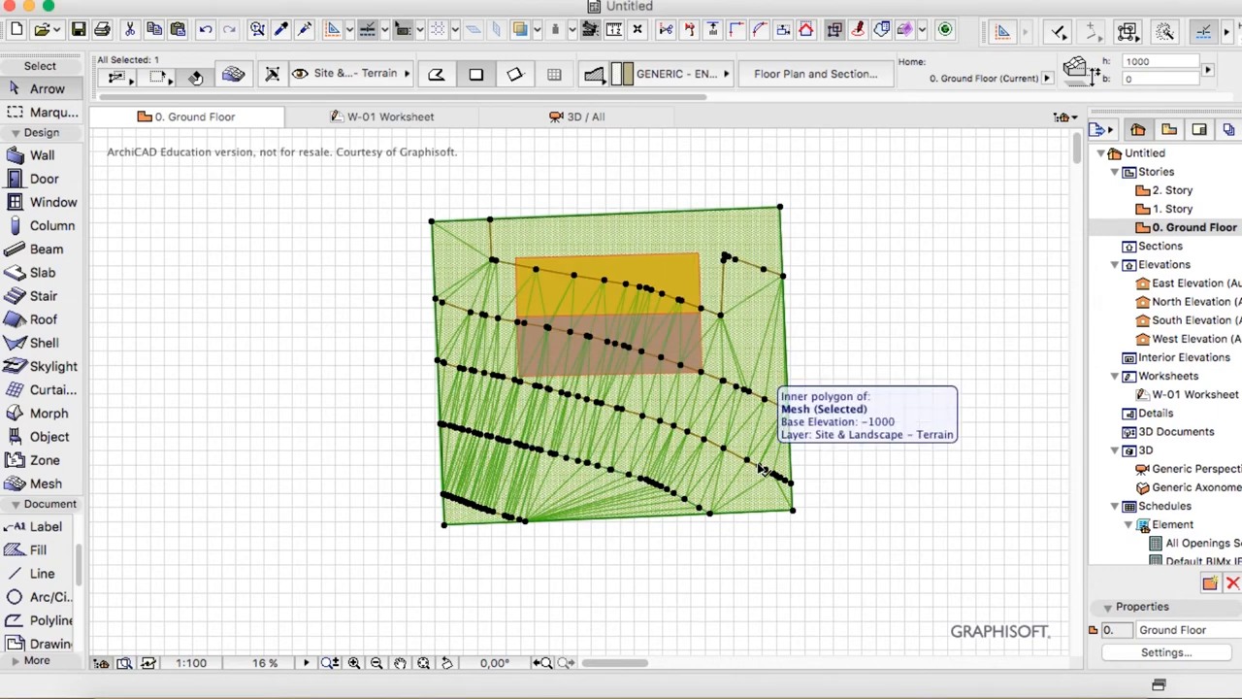
pyautogui.moveTo(834, 520)
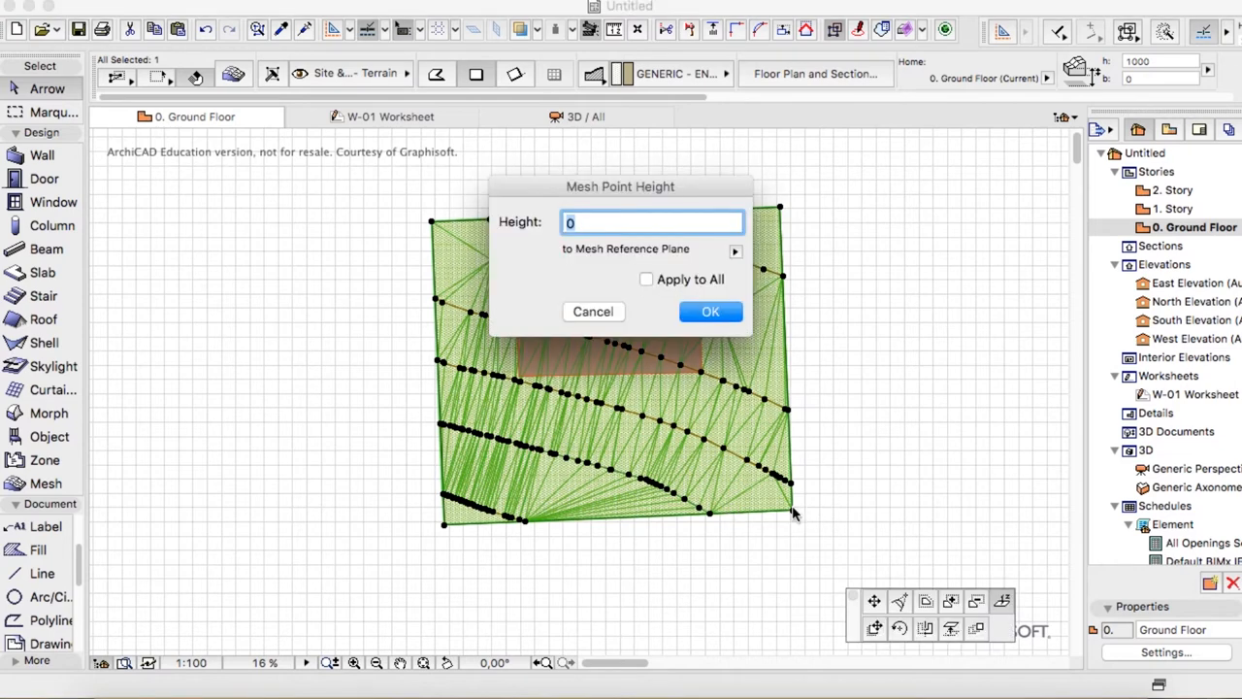
pyautogui.write('-2500')
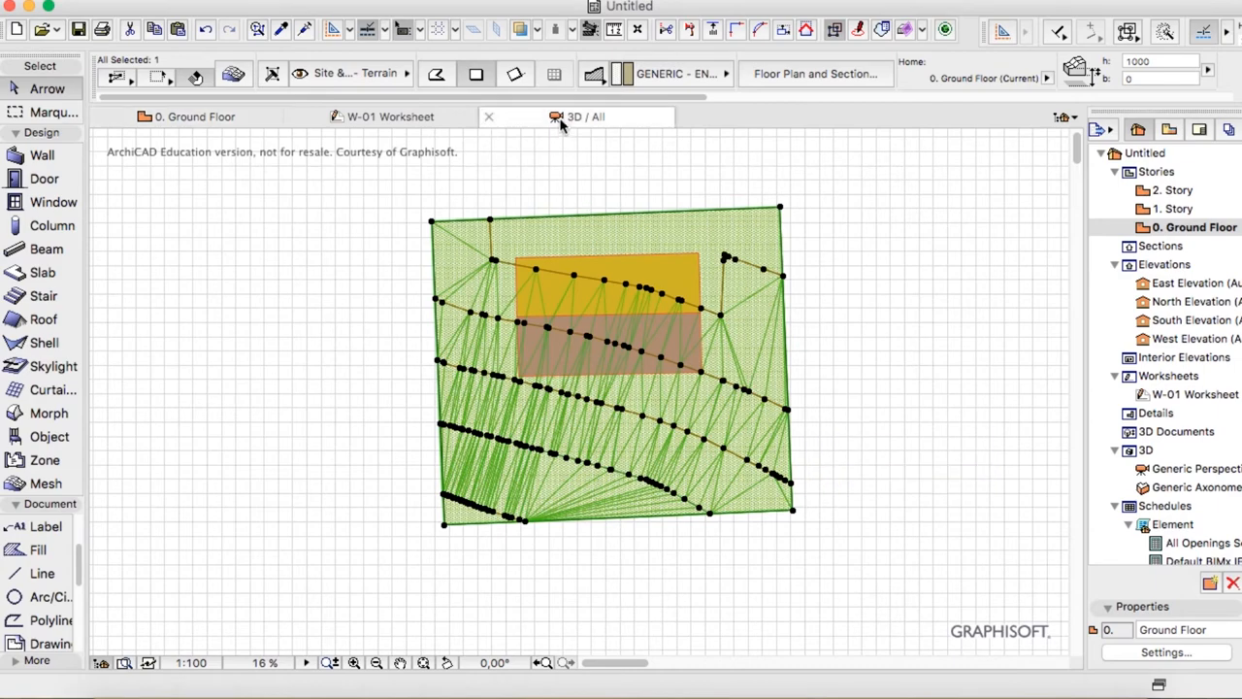
pyautogui.click(585, 117)
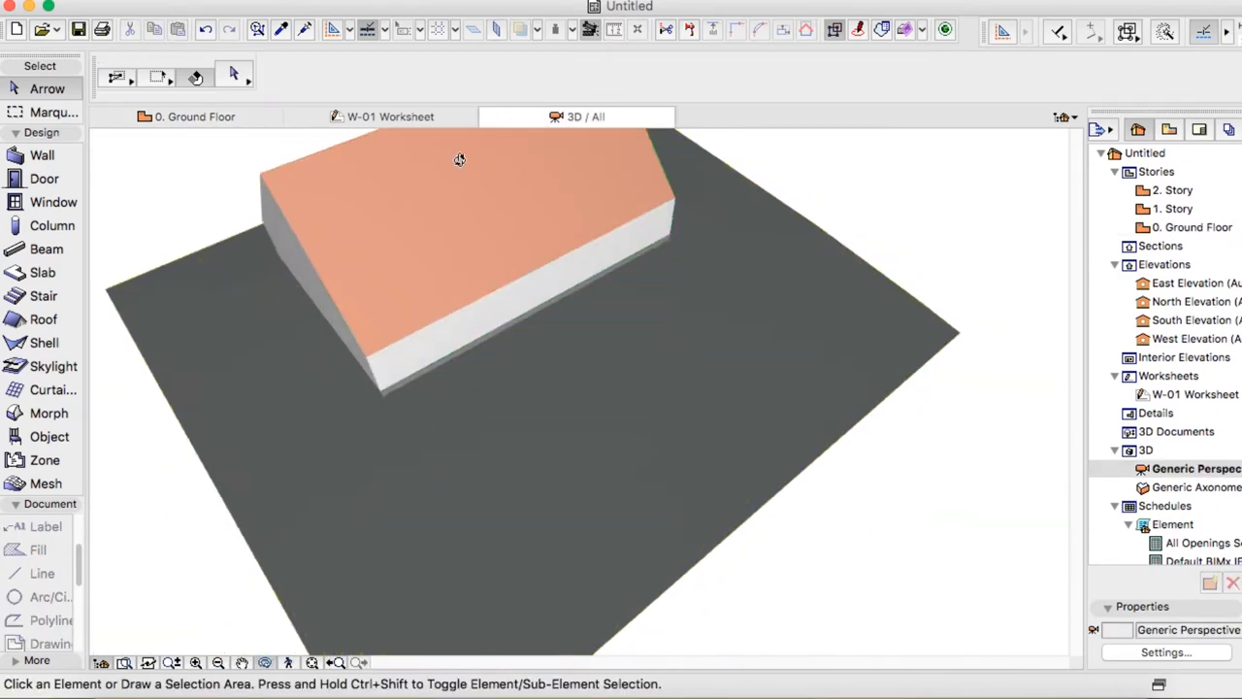
pyautogui.click(459, 159)
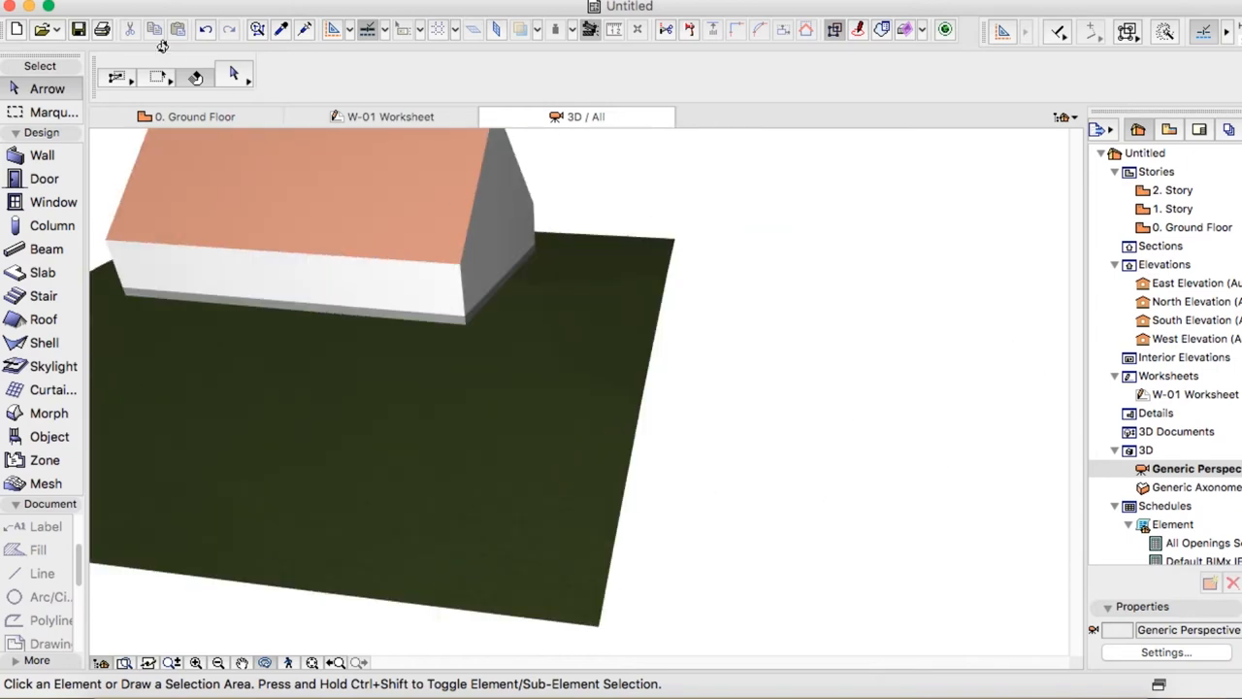
pyautogui.click(194, 116)
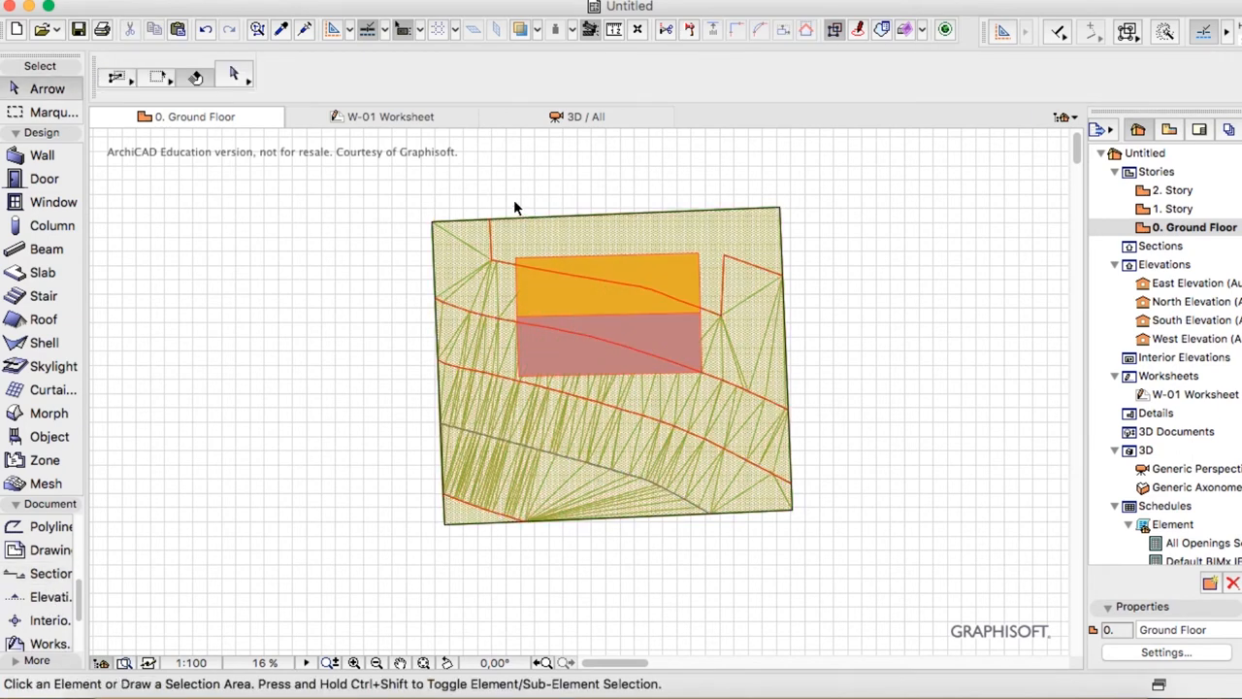
# Step: Draw a north–south section line across the house and terrain and open the S-02 section view
pyautogui.click(50, 572)
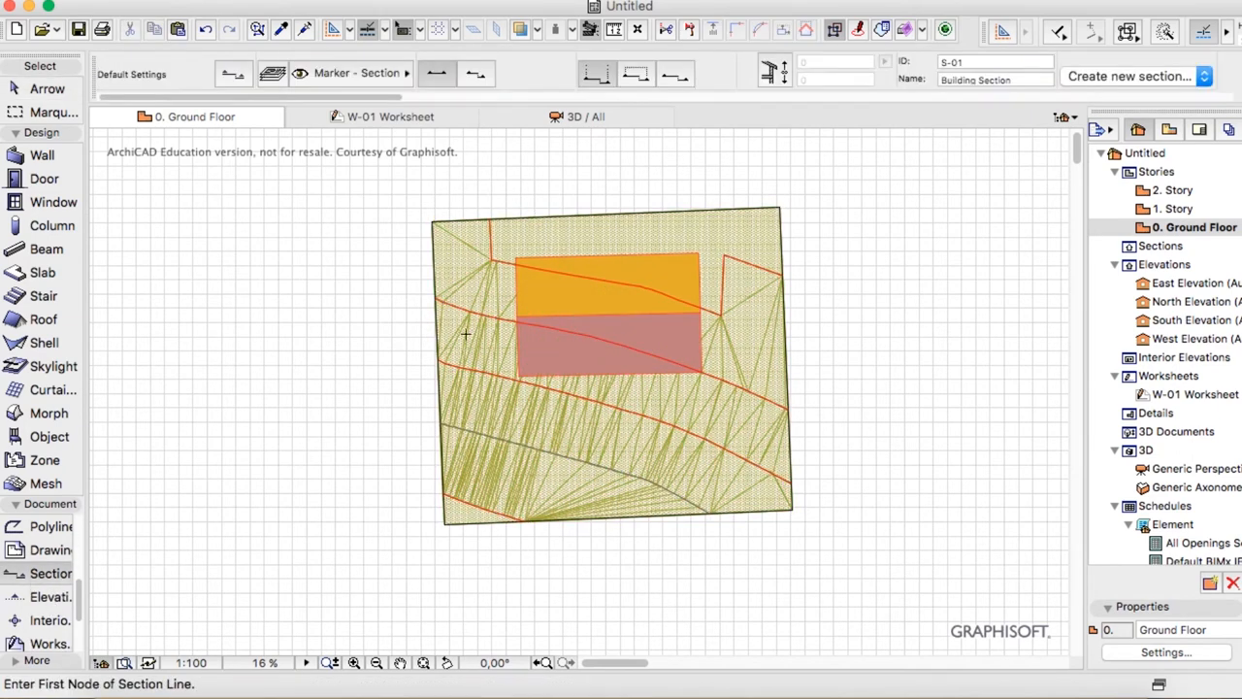
pyautogui.click(543, 192)
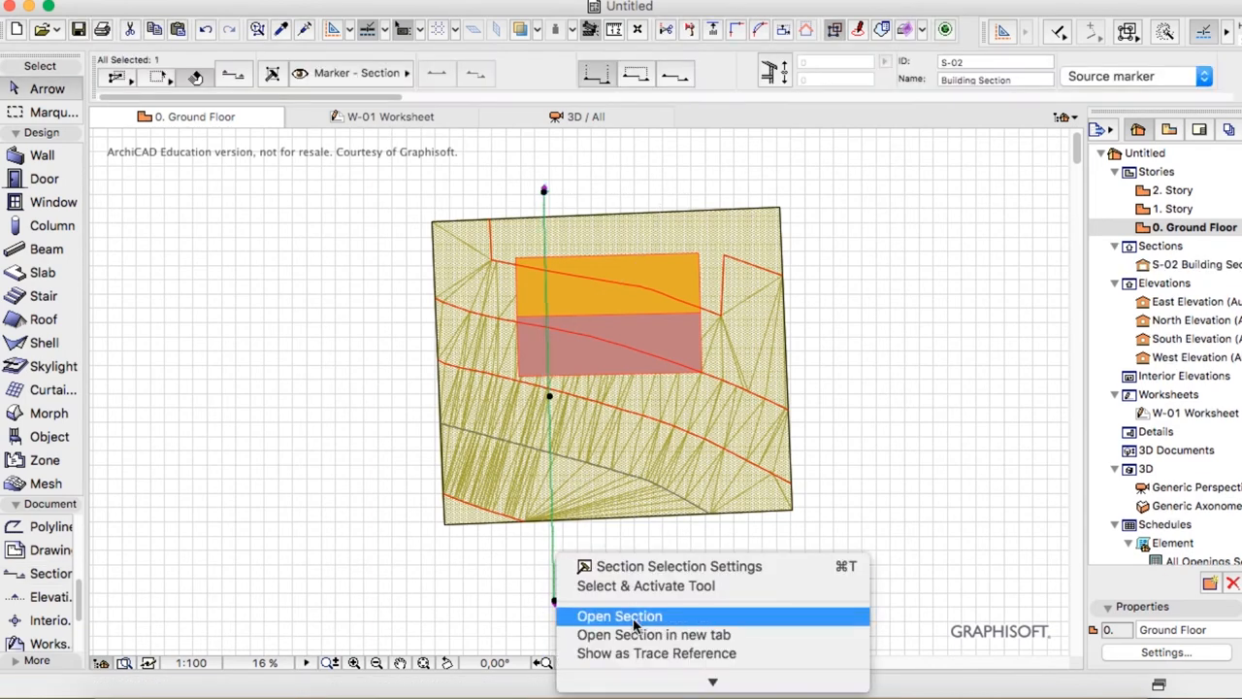
pyautogui.click(619, 616)
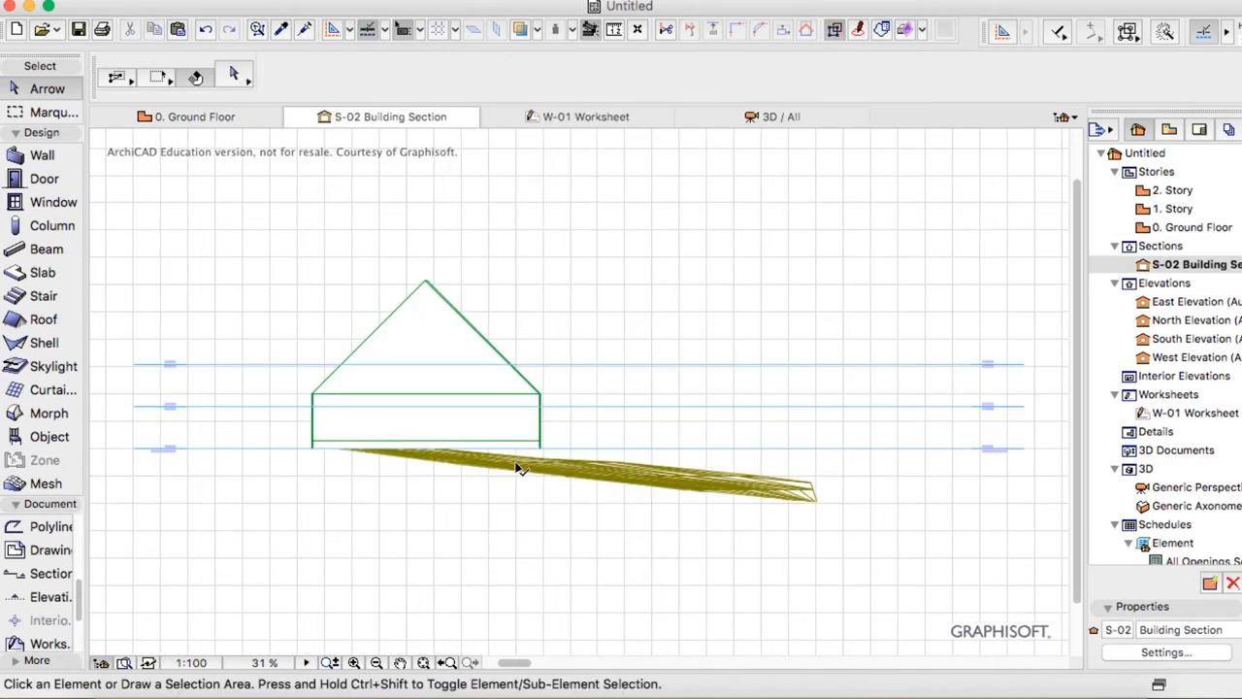
pyautogui.click(514, 469)
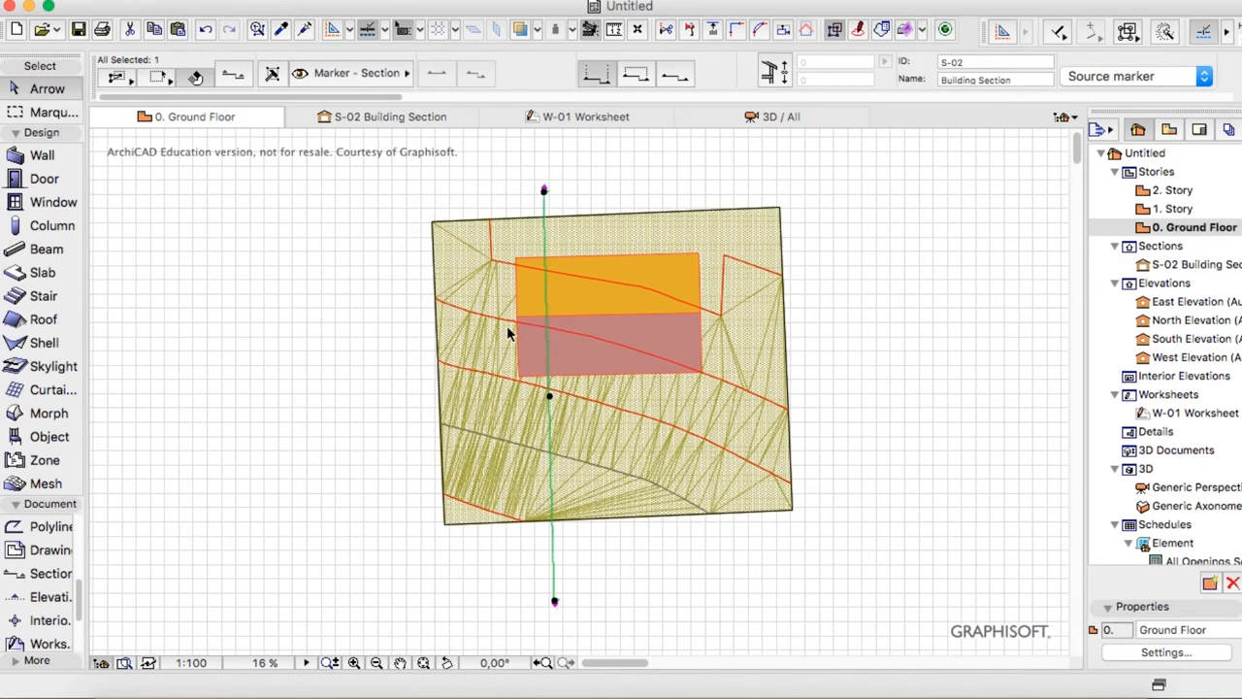
pyautogui.moveTo(503, 382)
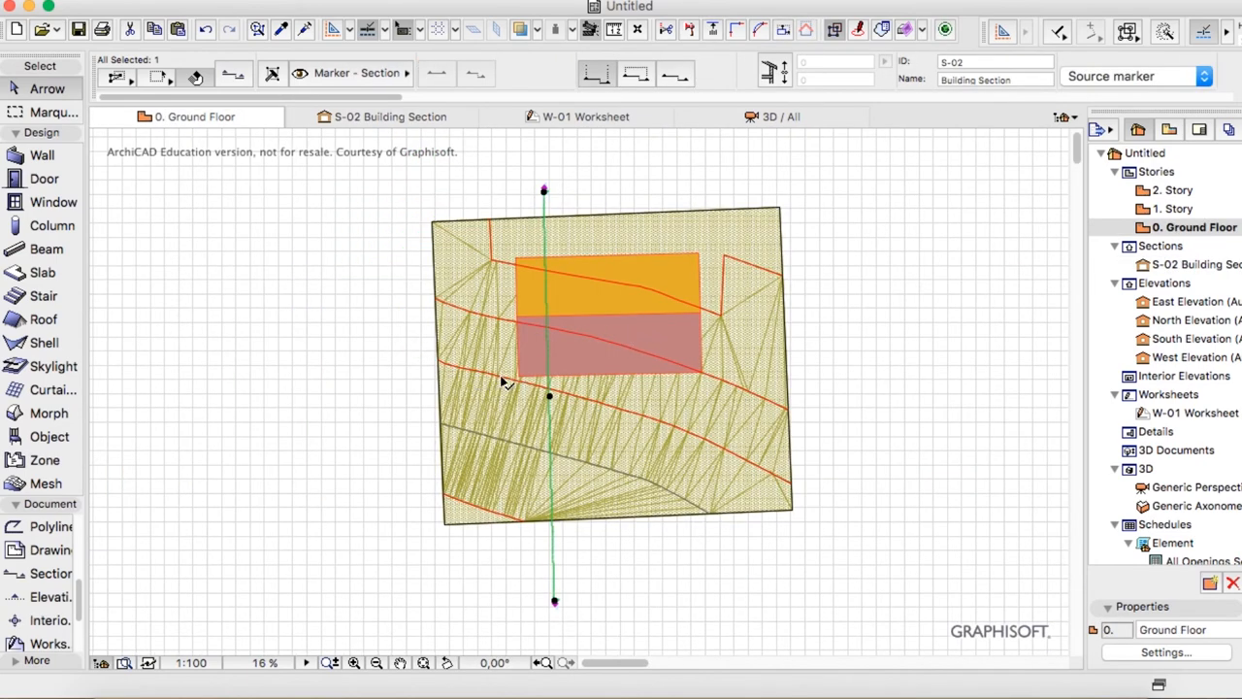
pyautogui.moveTo(524, 252)
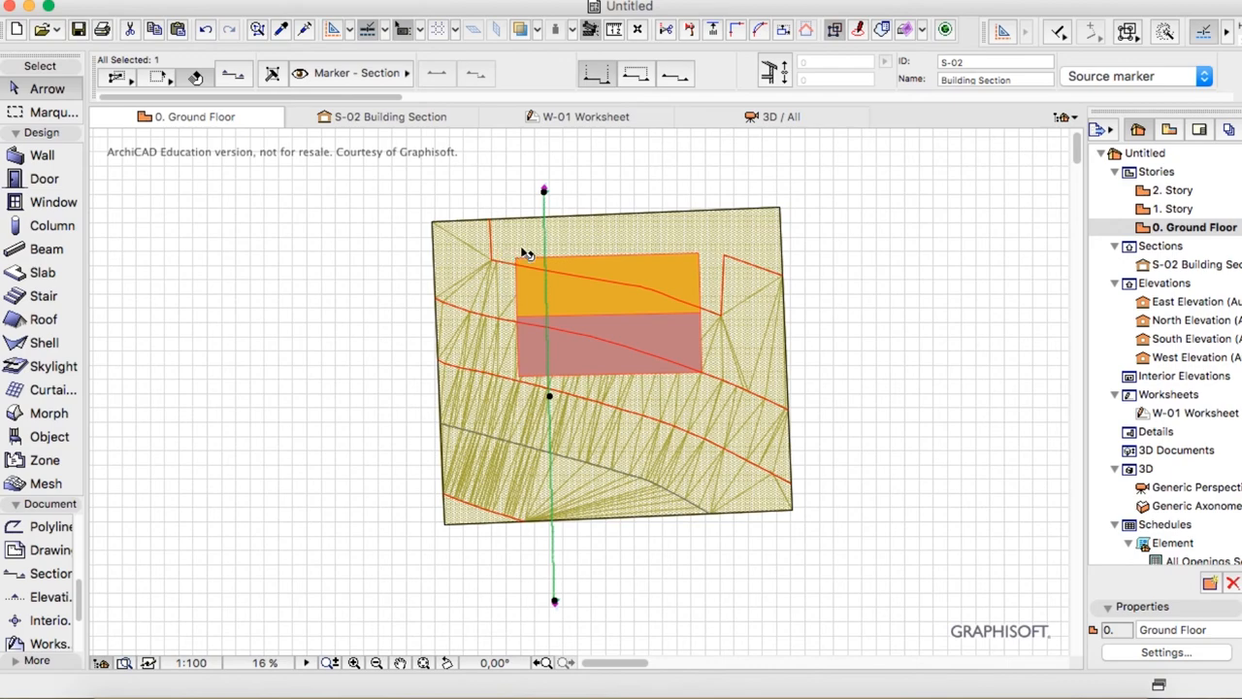